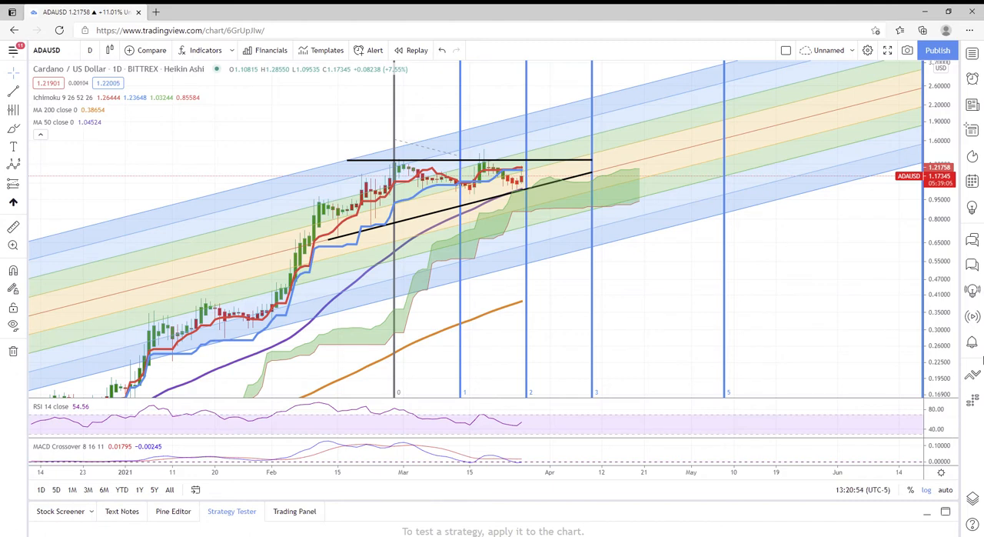
mouse_move(645, 320)
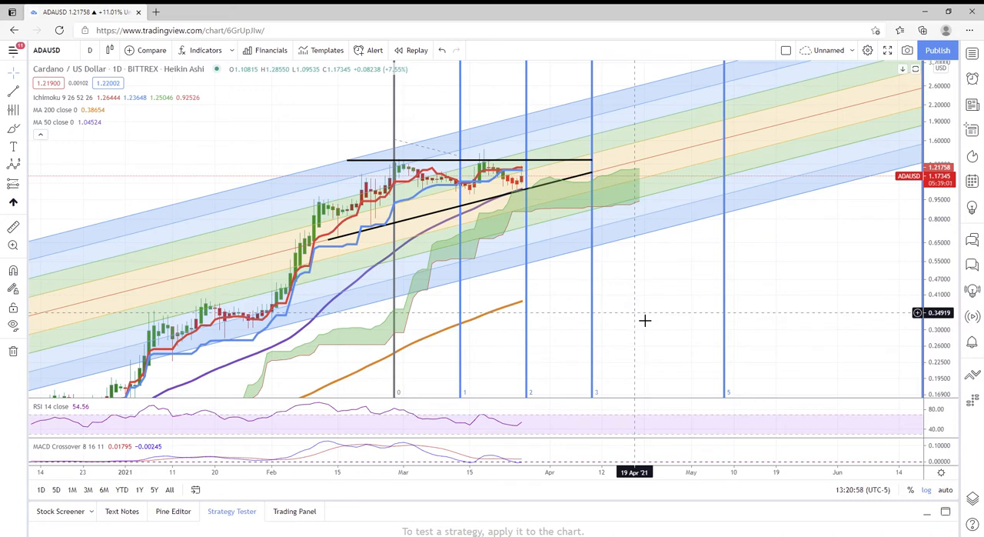
mouse_move(394, 160)
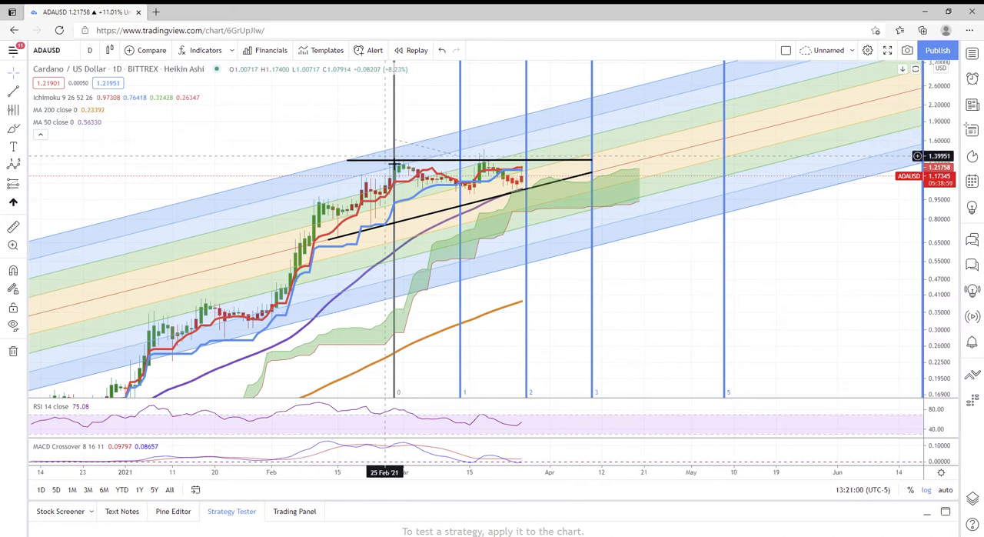
mouse_move(447, 216)
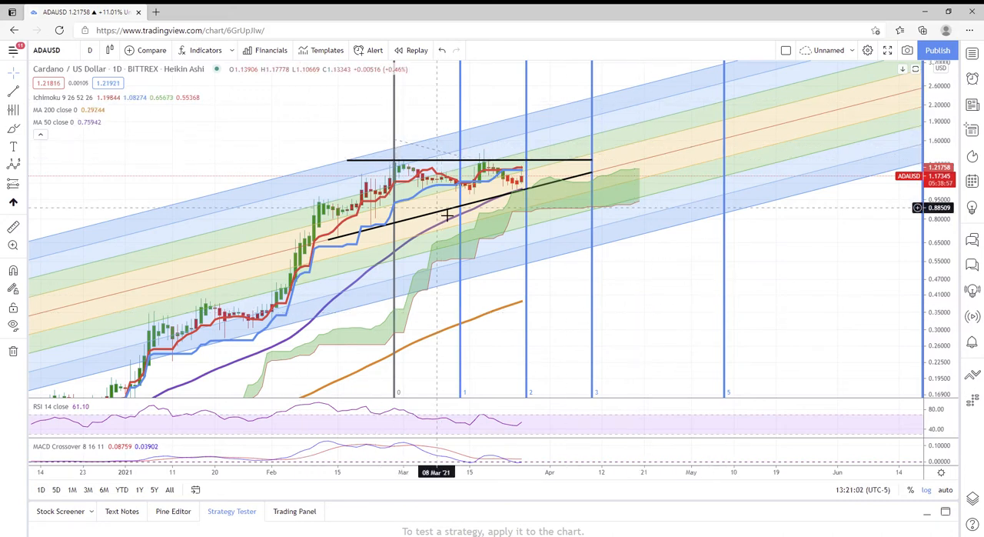
mouse_move(208, 174)
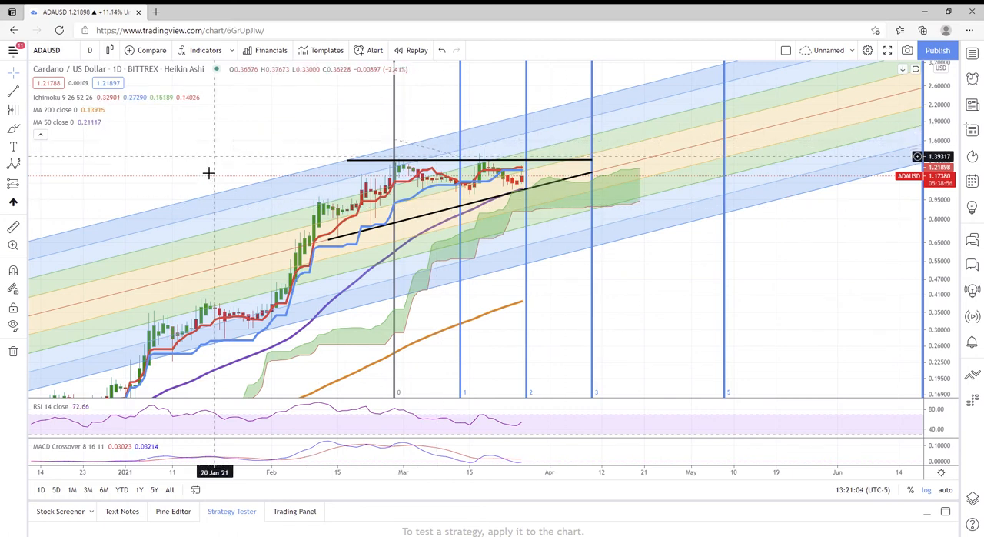
mouse_move(471, 380)
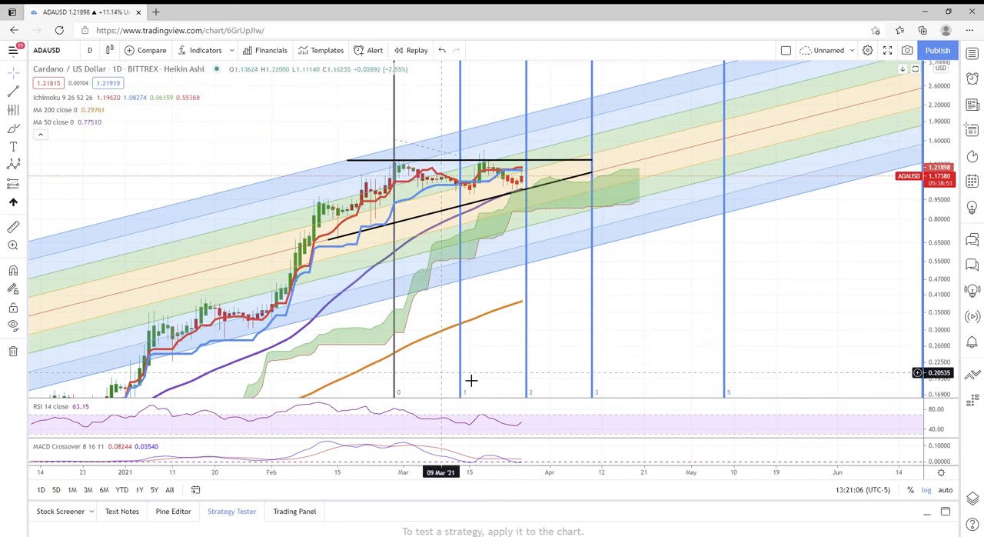
mouse_move(232, 370)
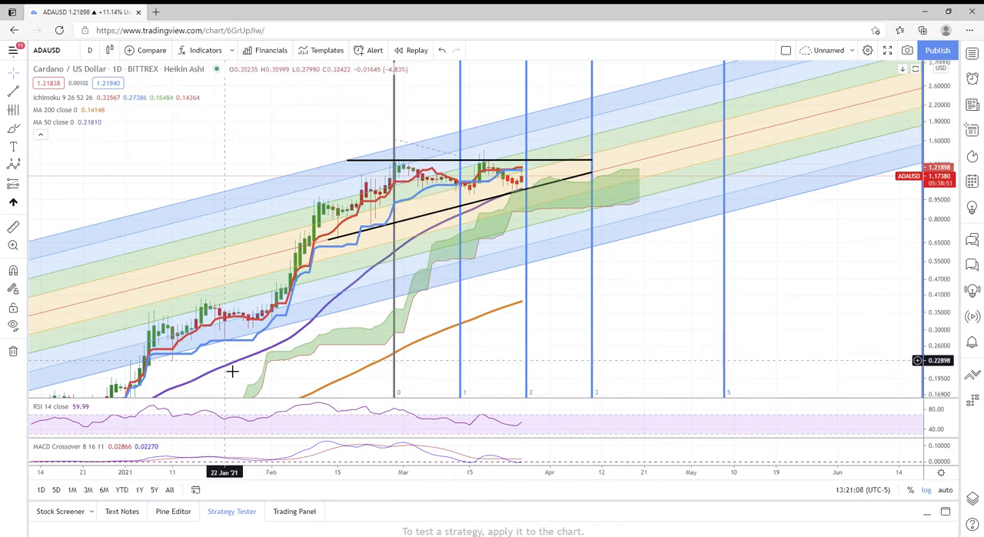
mouse_move(504, 145)
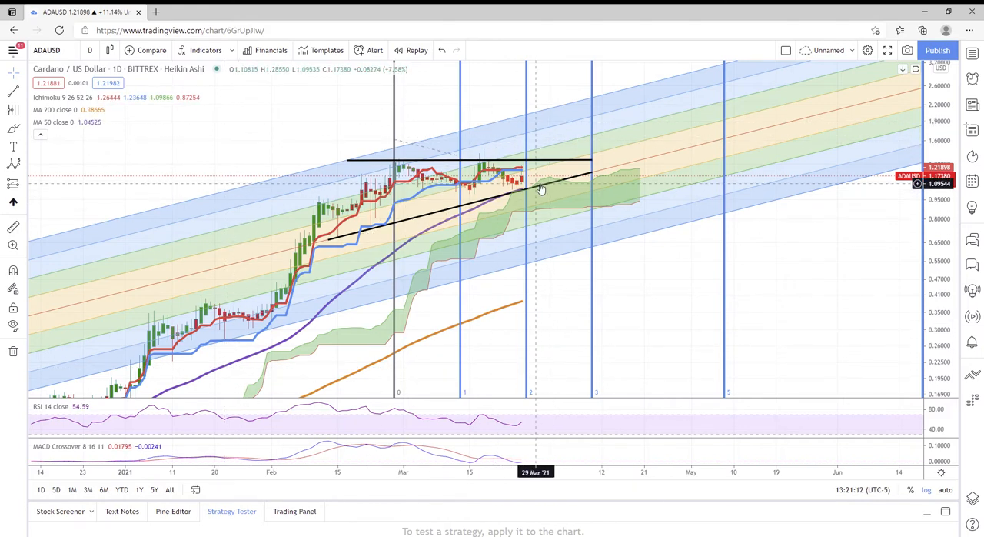
mouse_move(572, 213)
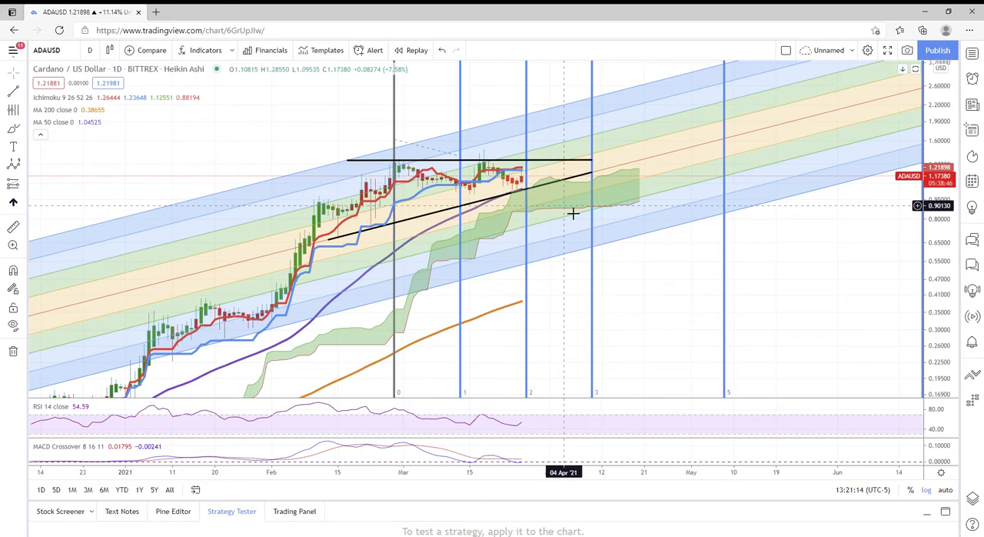
mouse_move(729, 69)
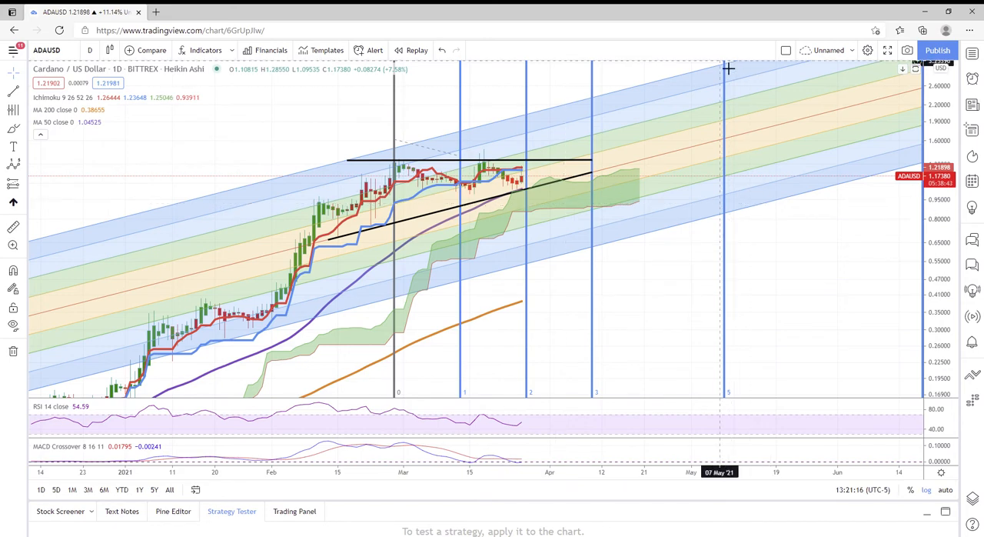
mouse_move(722, 74)
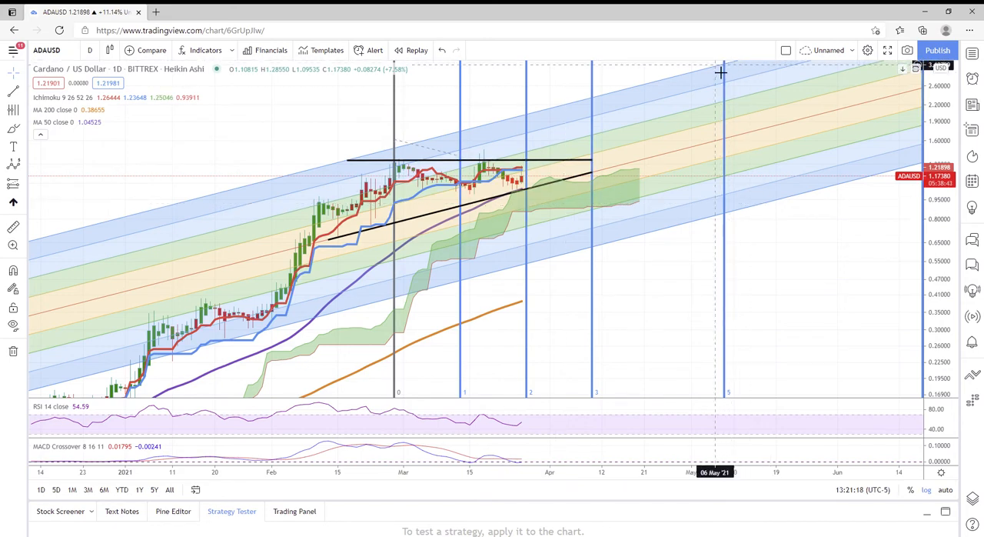
mouse_move(182, 351)
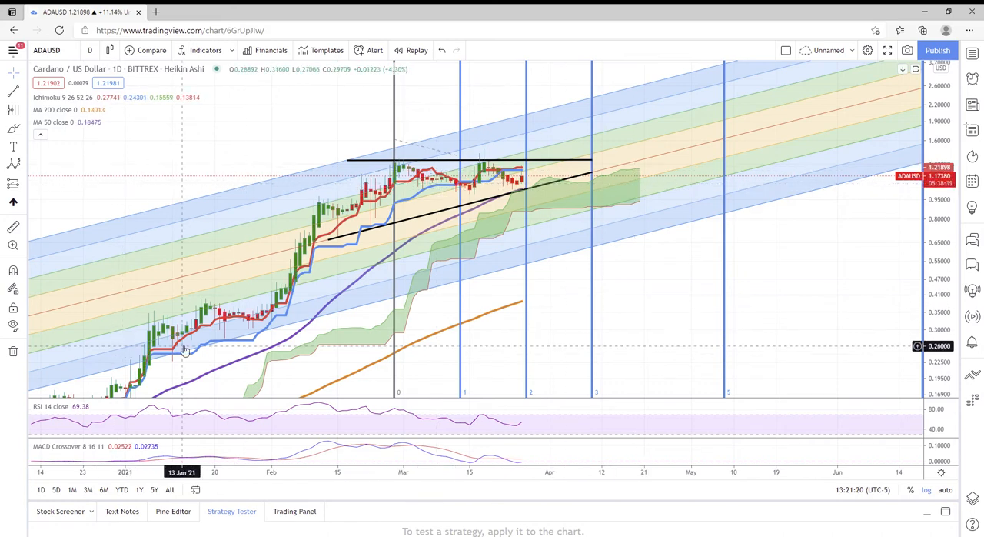
mouse_move(381, 166)
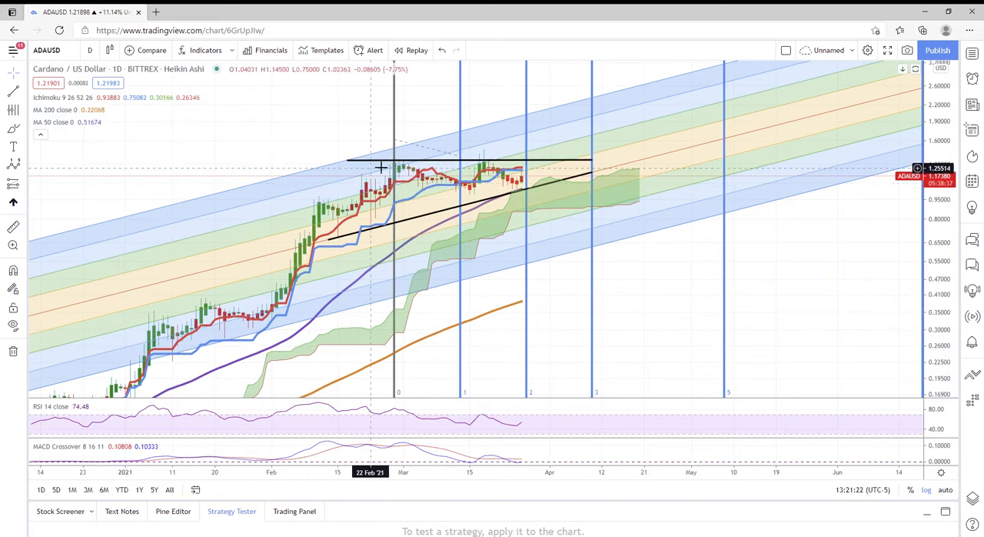
mouse_move(353, 215)
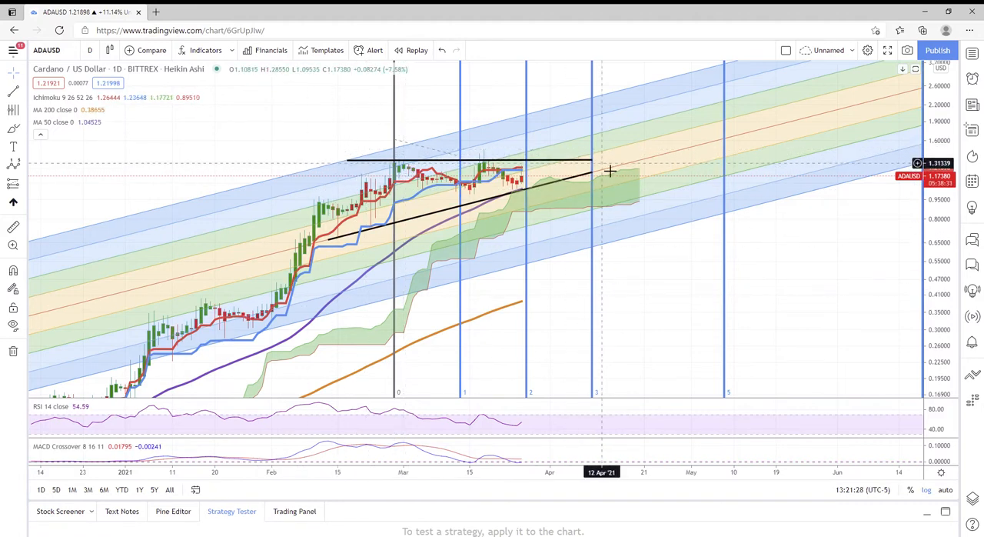
mouse_move(372, 222)
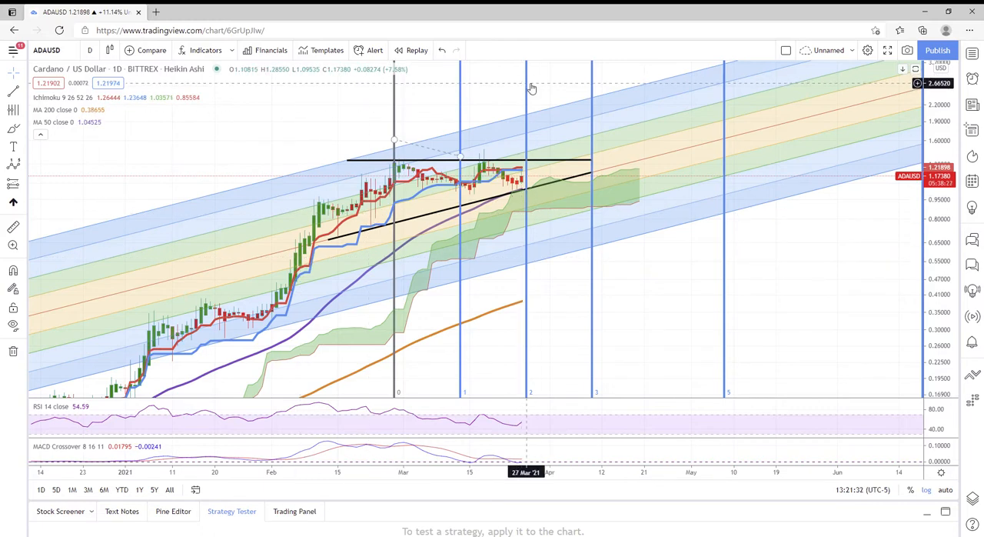
mouse_move(511, 95)
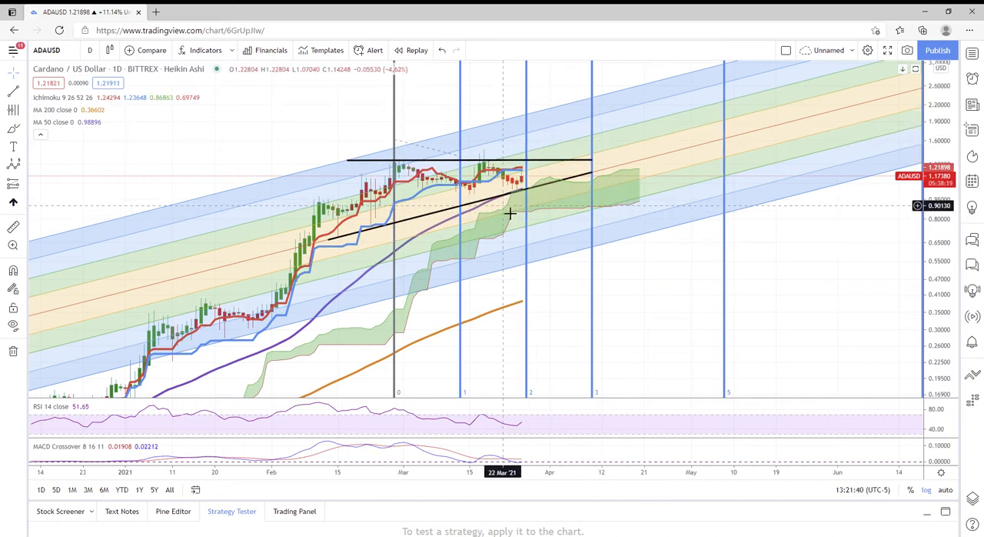
mouse_move(480, 218)
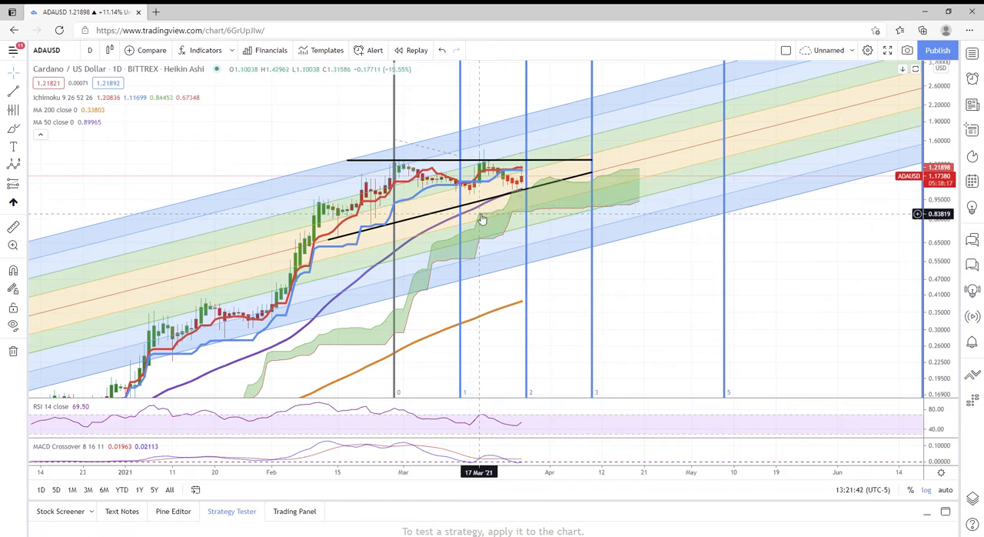
mouse_move(480, 203)
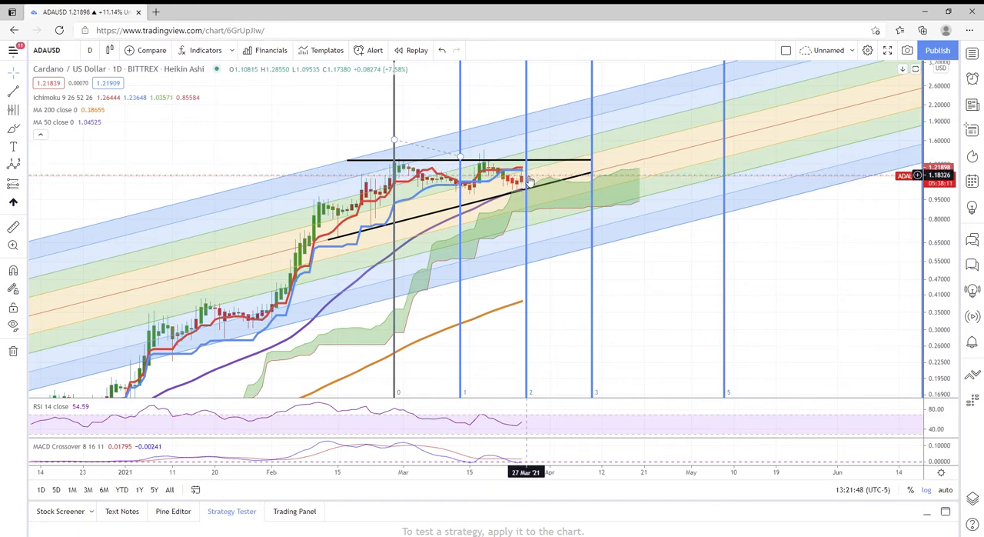
mouse_move(529, 188)
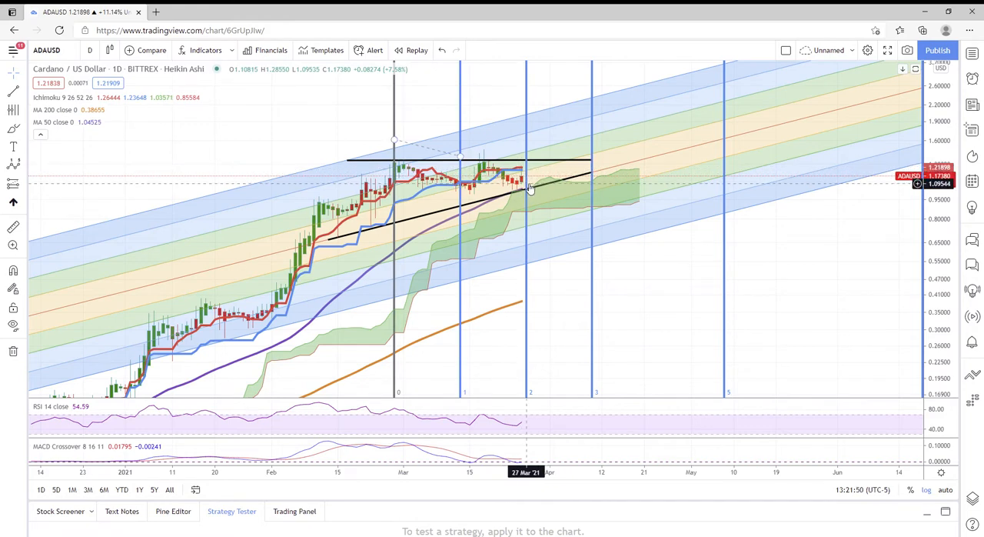
mouse_move(541, 207)
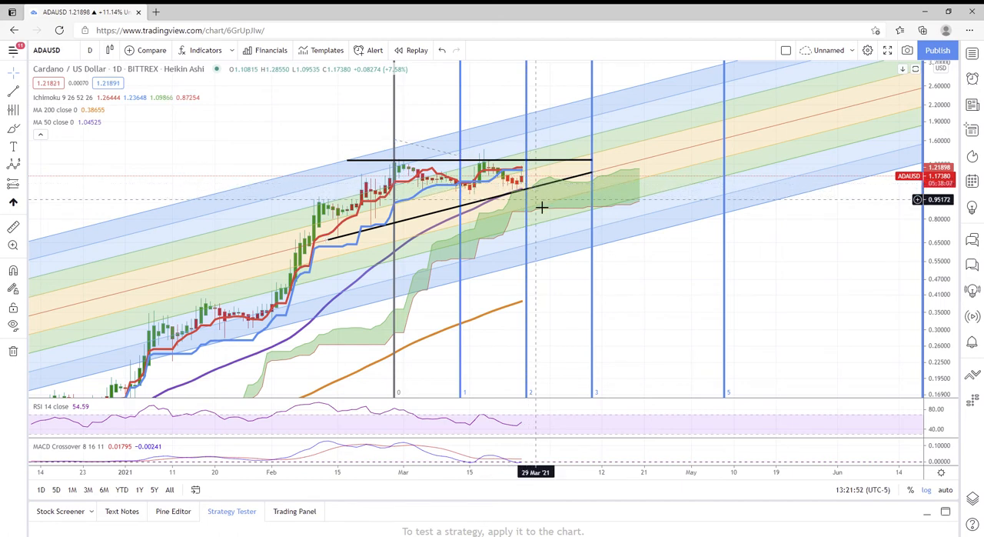
mouse_move(570, 243)
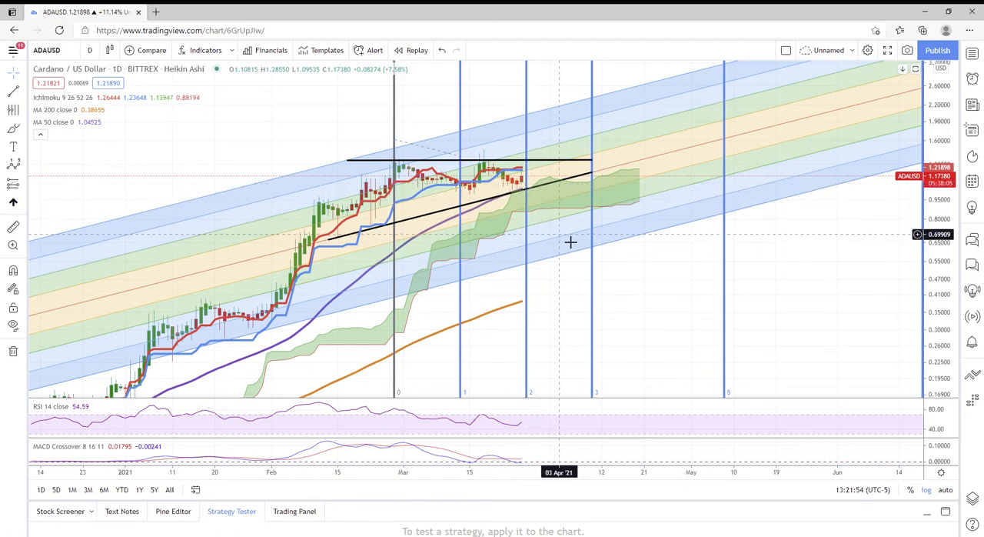
mouse_move(582, 230)
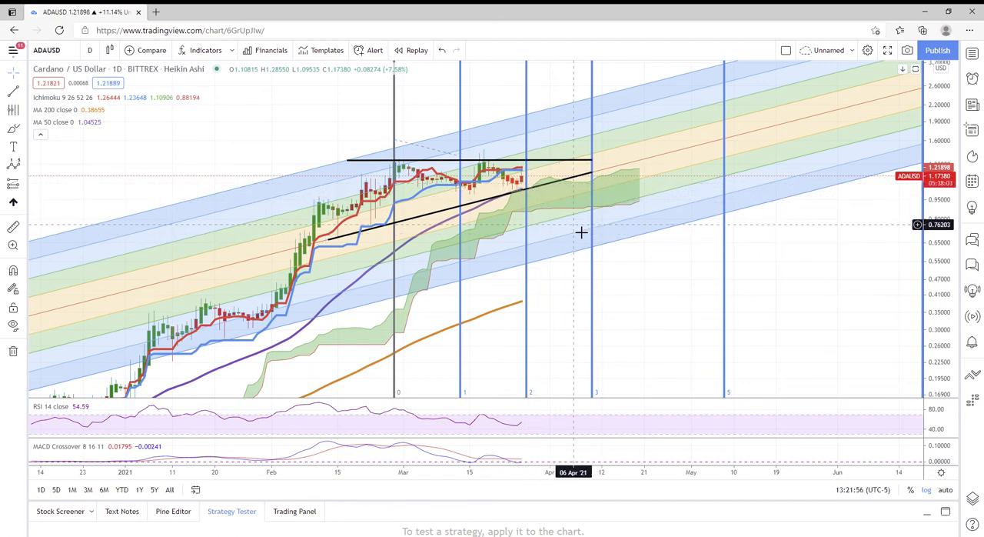
mouse_move(597, 194)
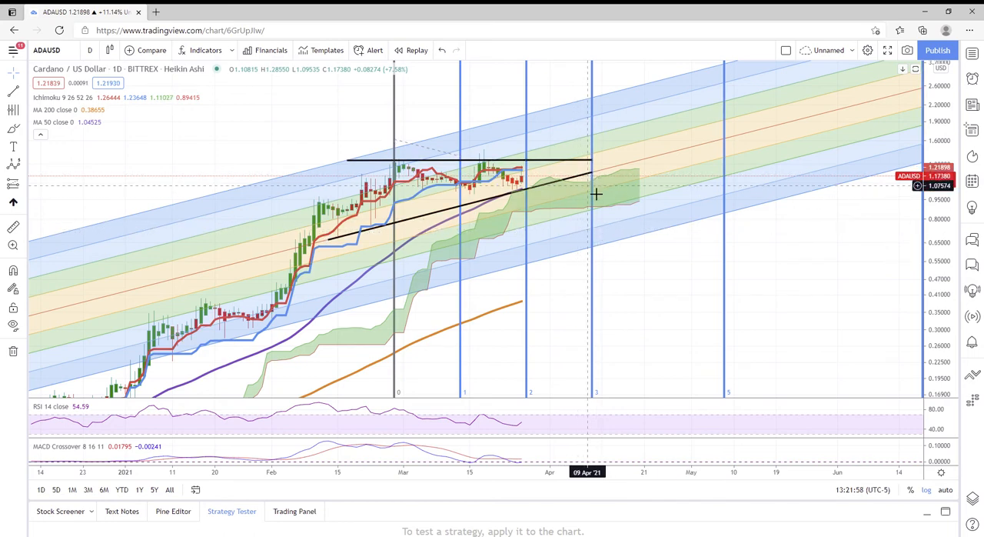
mouse_move(597, 197)
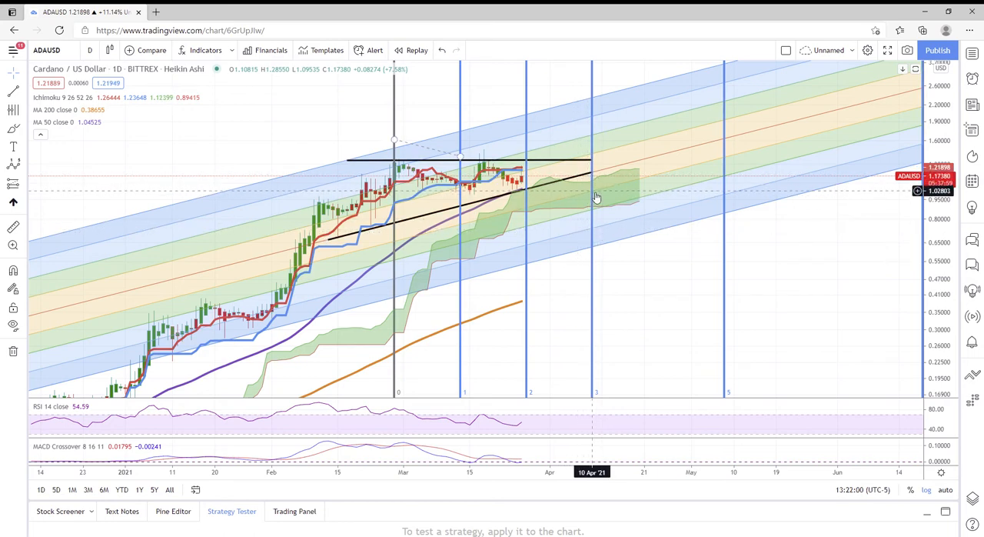
mouse_move(597, 233)
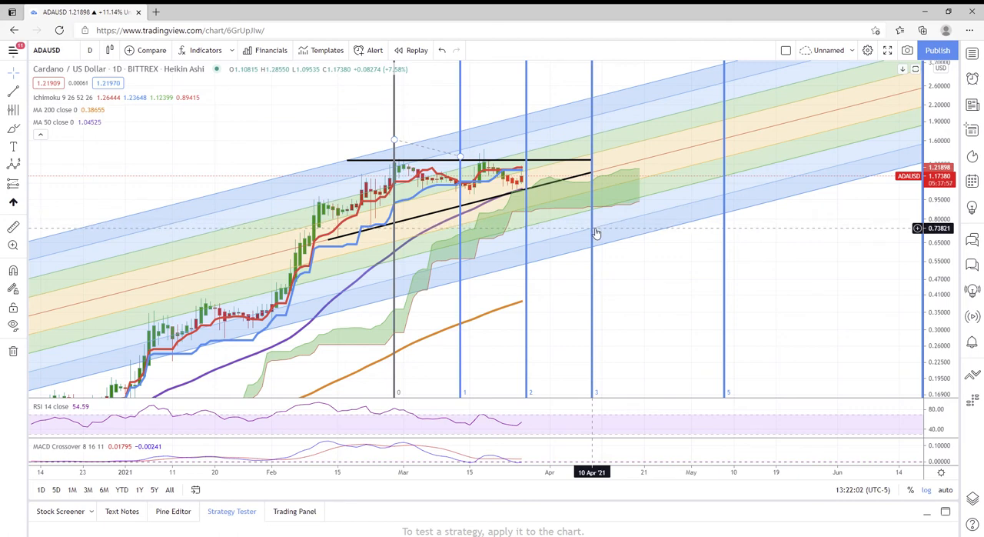
mouse_move(597, 248)
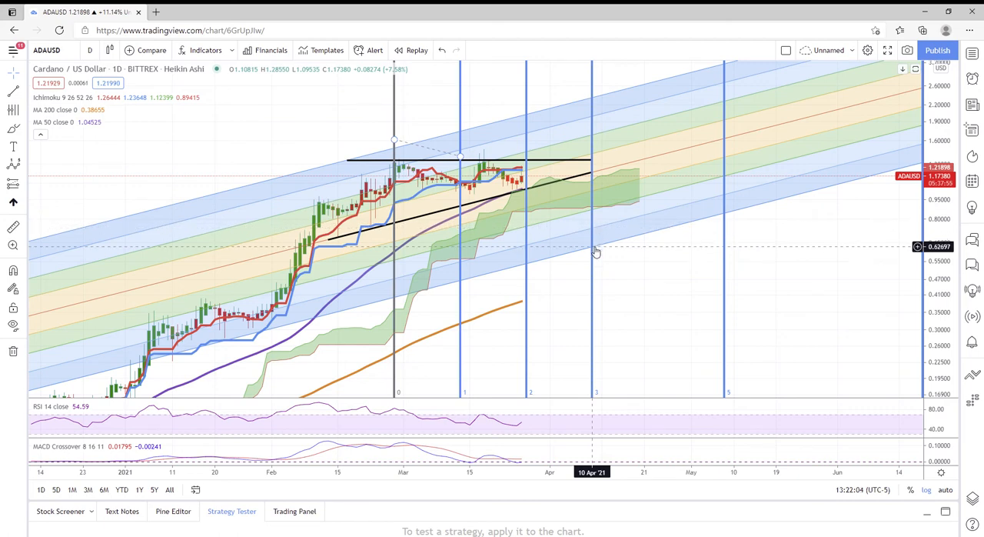
mouse_move(403, 166)
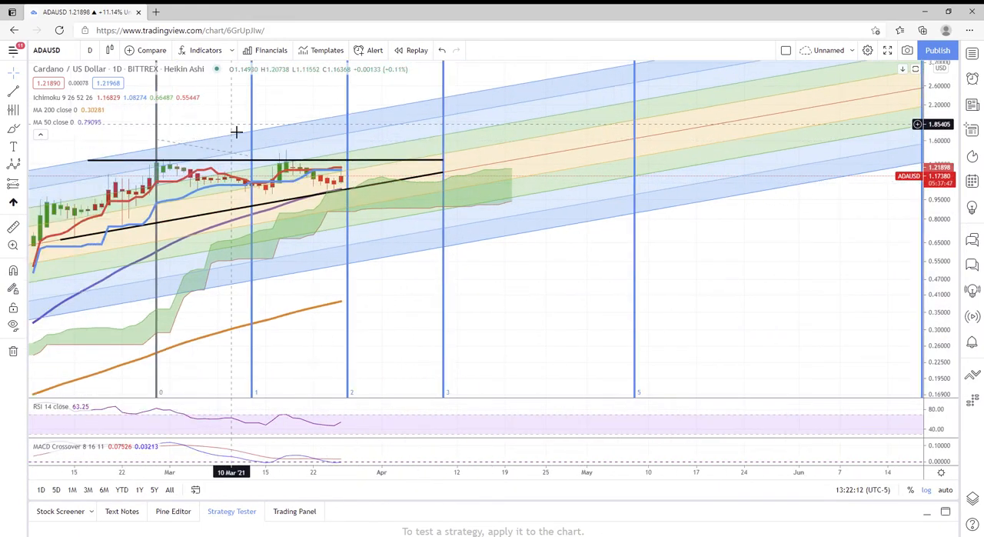
mouse_move(353, 137)
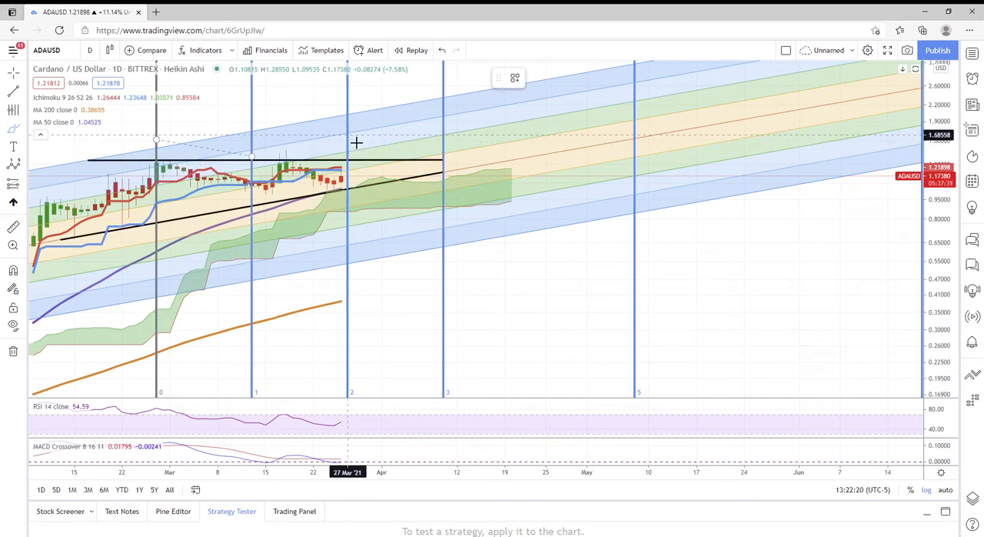
mouse_move(356, 125)
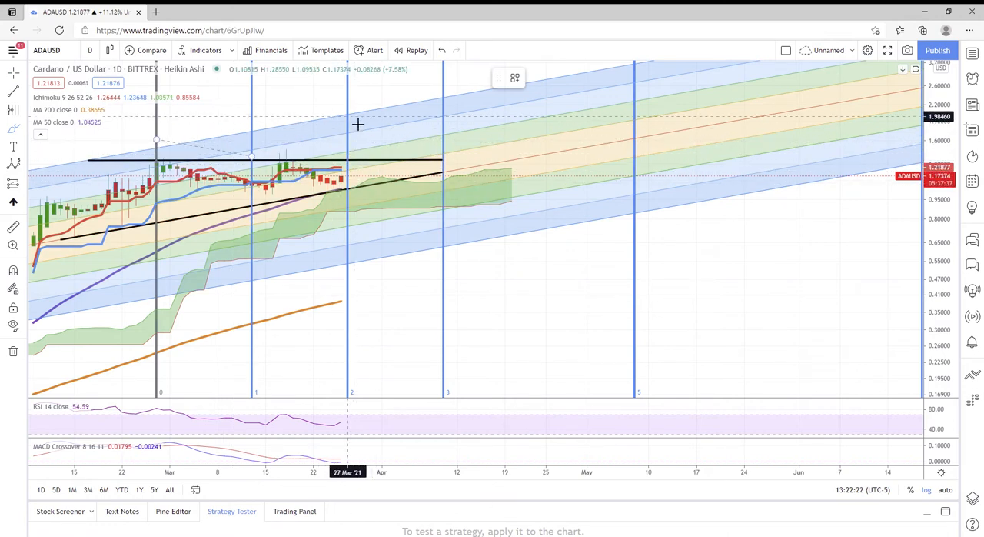
mouse_move(357, 122)
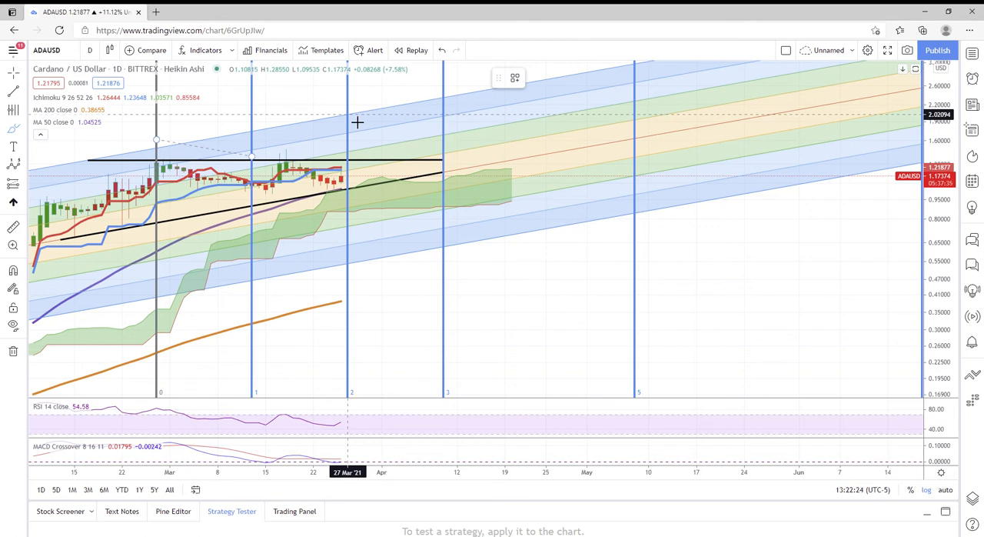
mouse_move(432, 99)
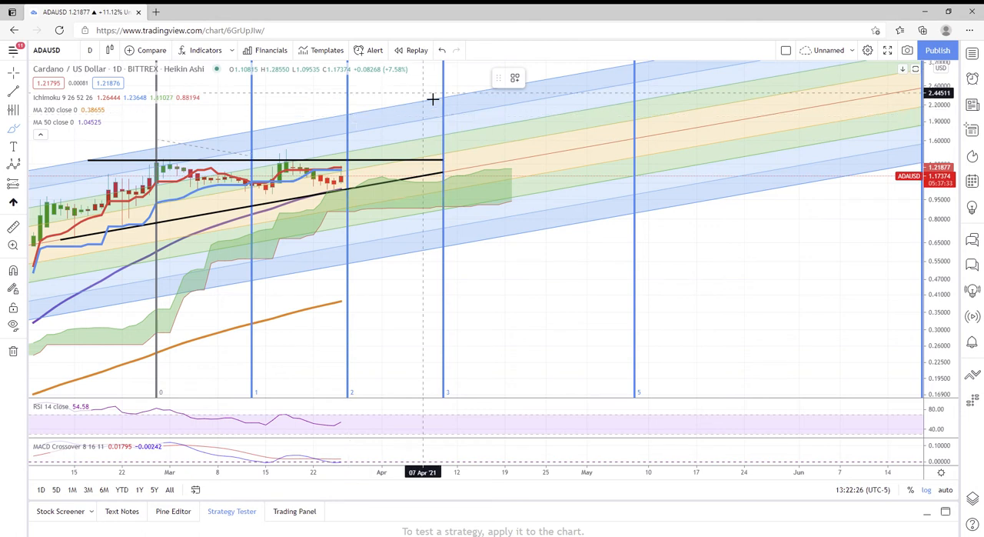
mouse_move(452, 103)
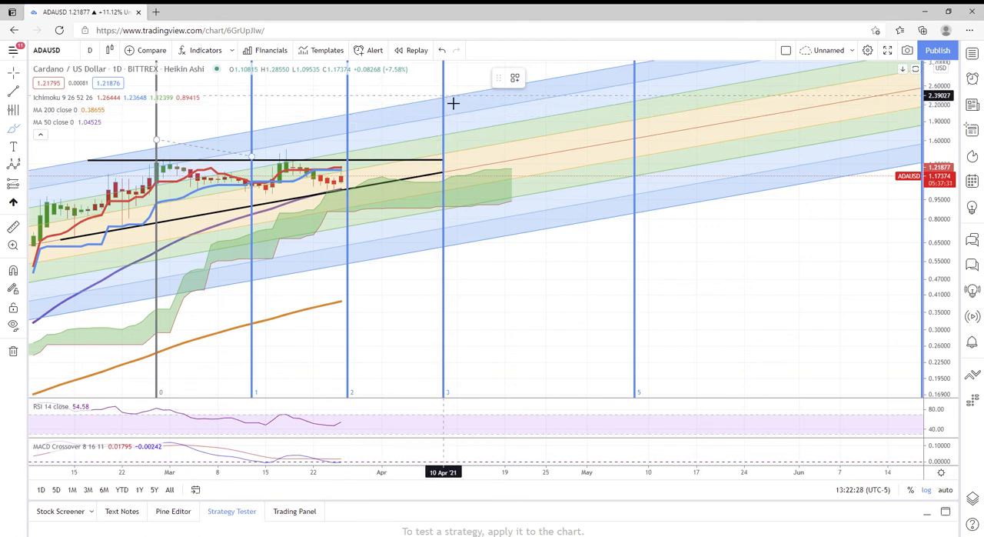
mouse_move(265, 126)
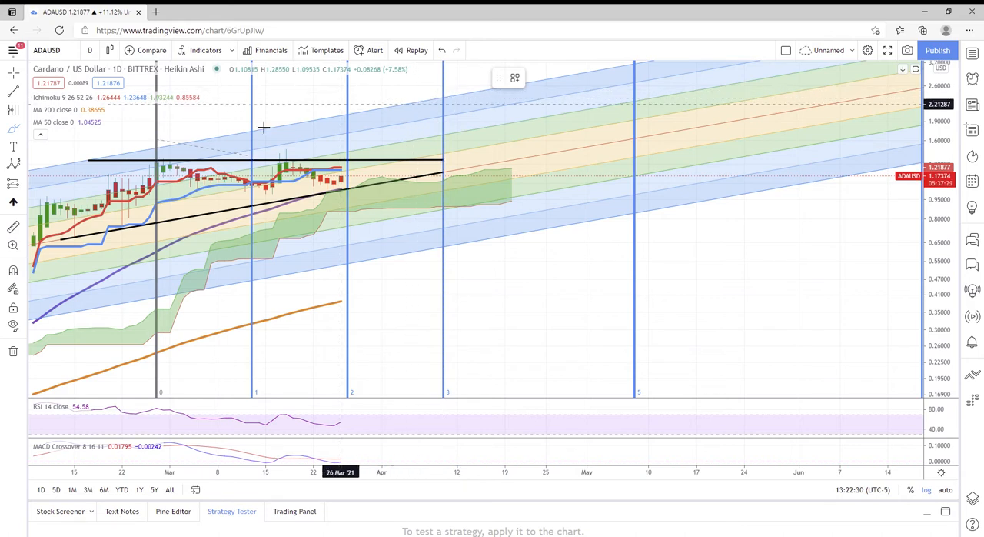
mouse_move(311, 150)
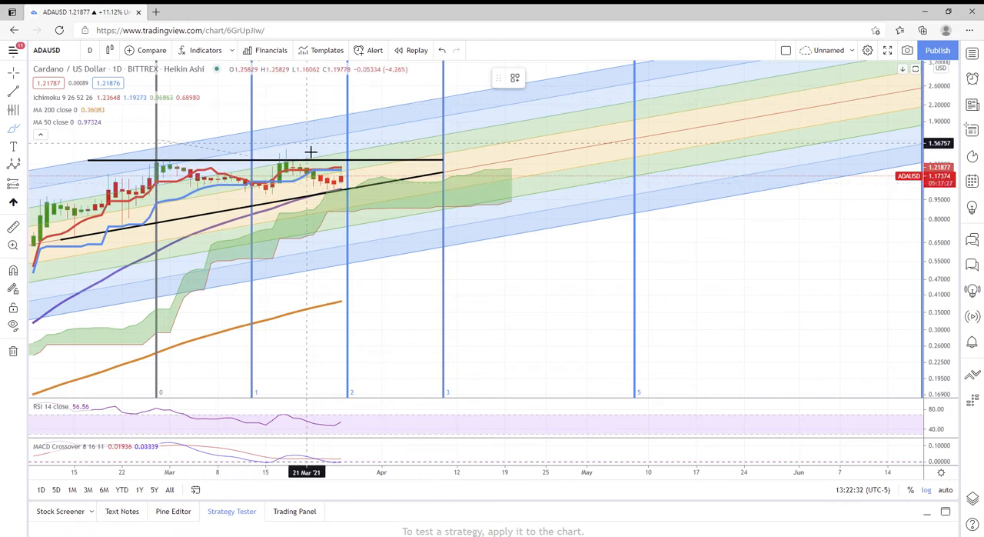
mouse_move(212, 174)
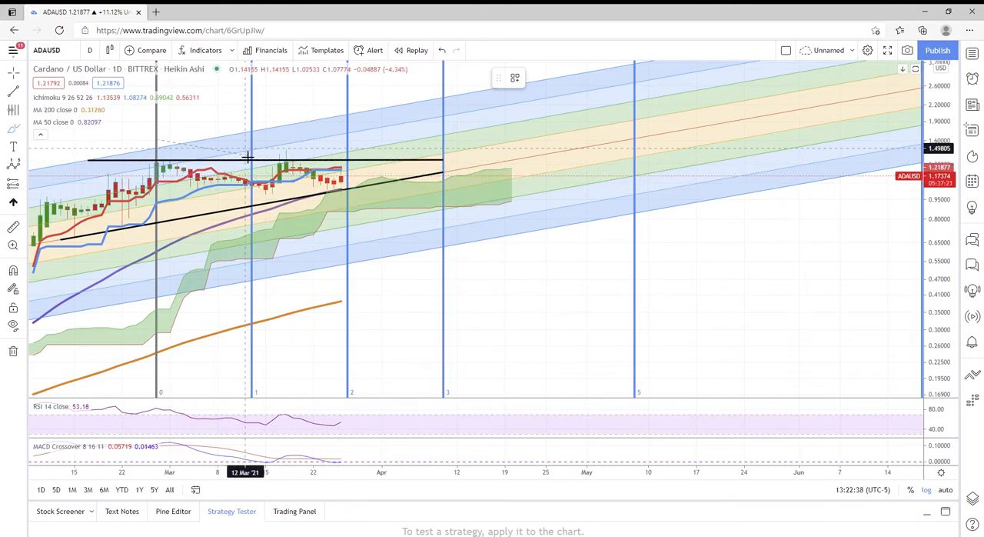
mouse_move(320, 185)
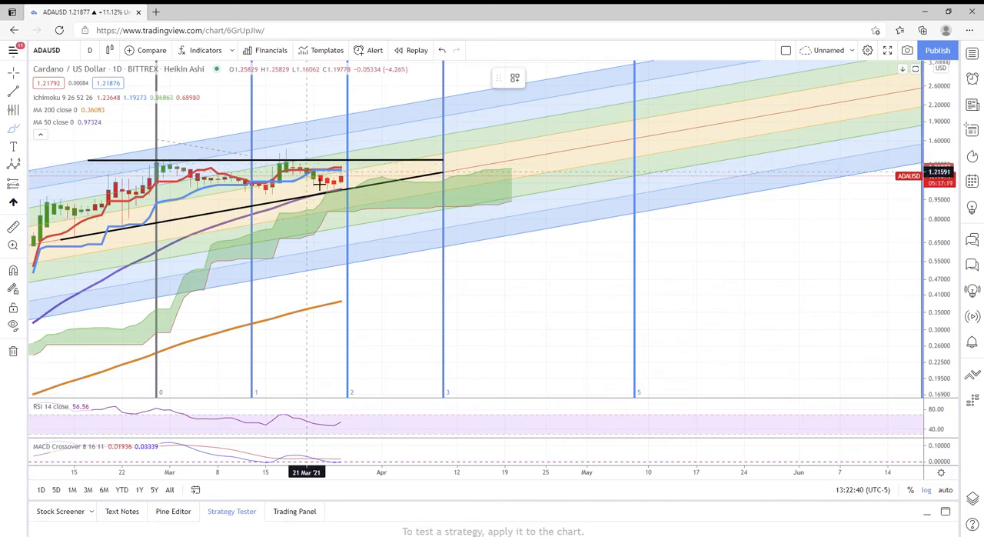
mouse_move(431, 192)
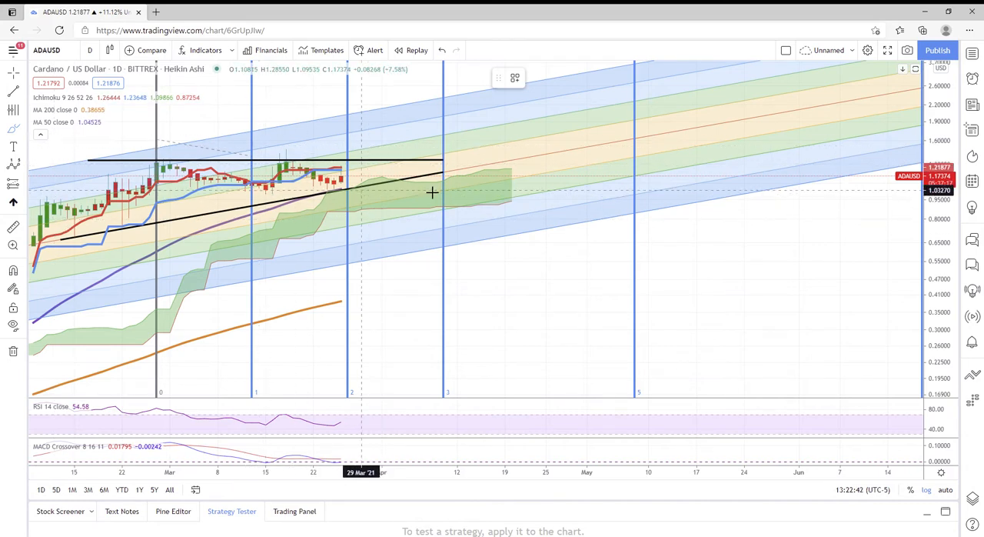
mouse_move(361, 179)
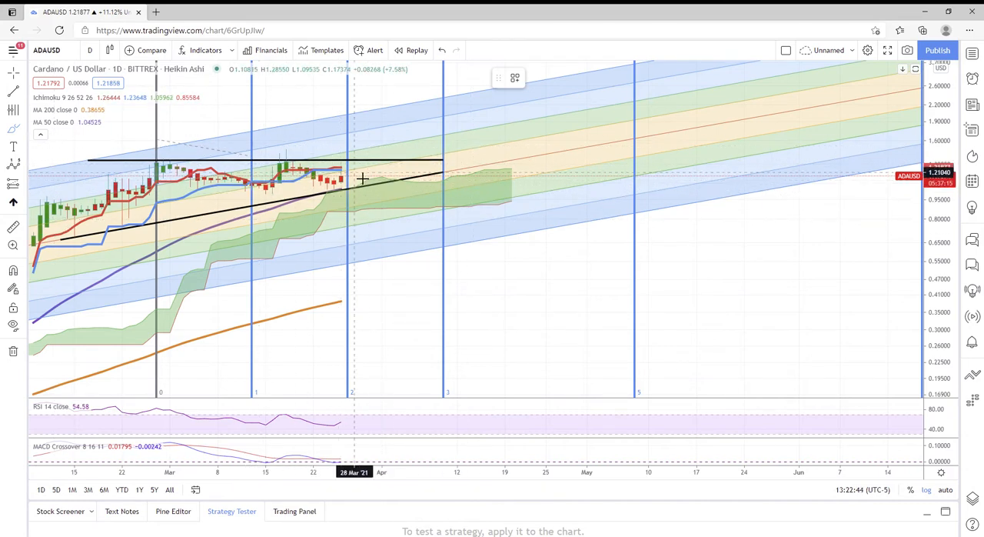
mouse_move(115, 146)
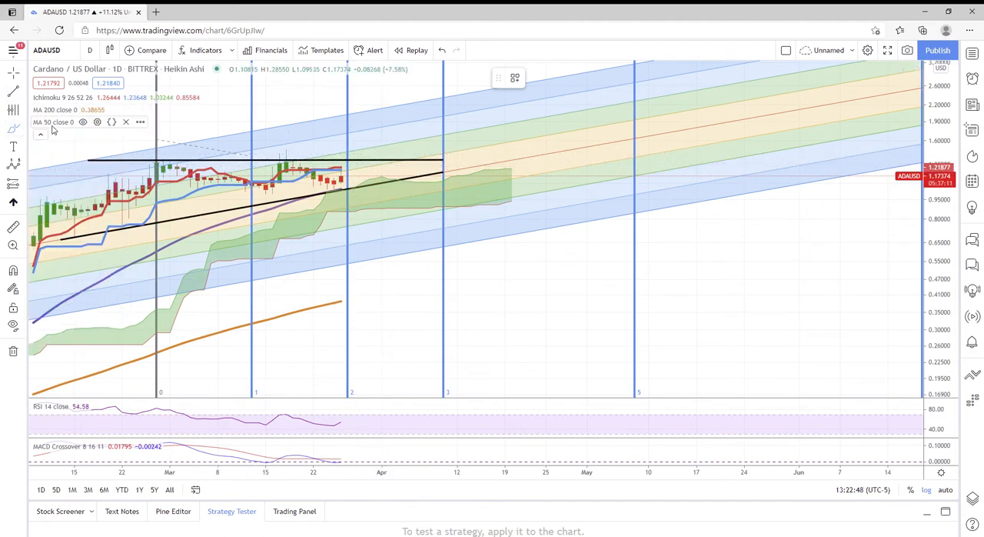
mouse_move(296, 173)
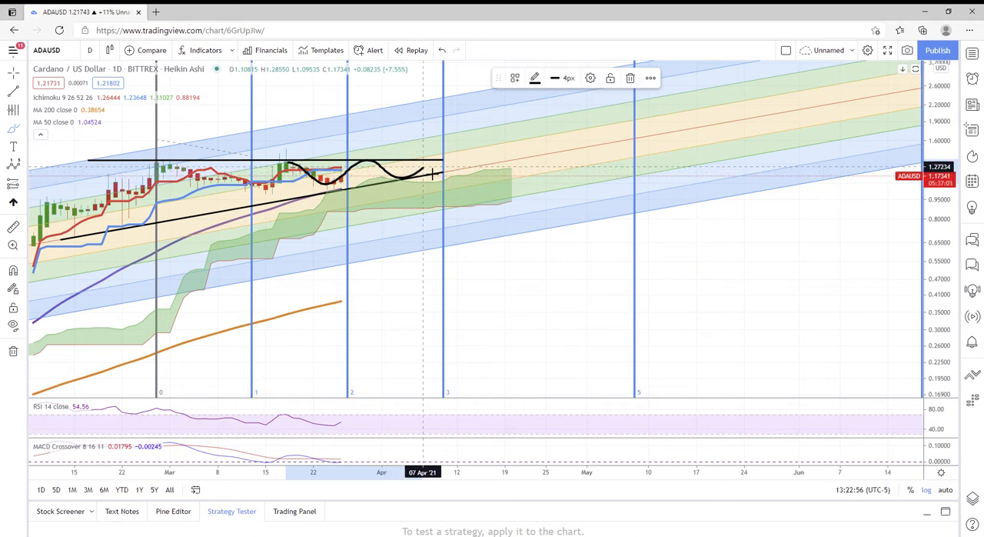
mouse_move(314, 191)
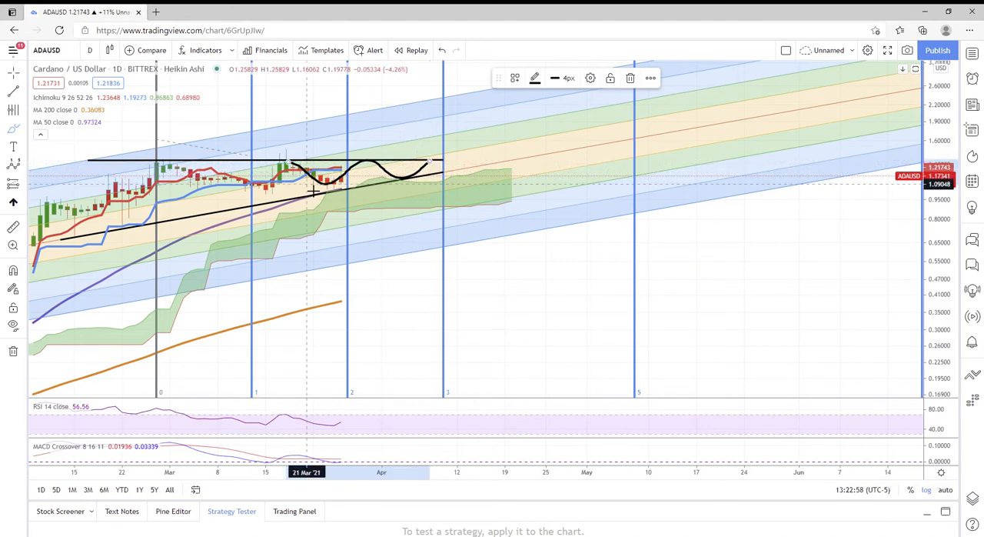
mouse_move(424, 182)
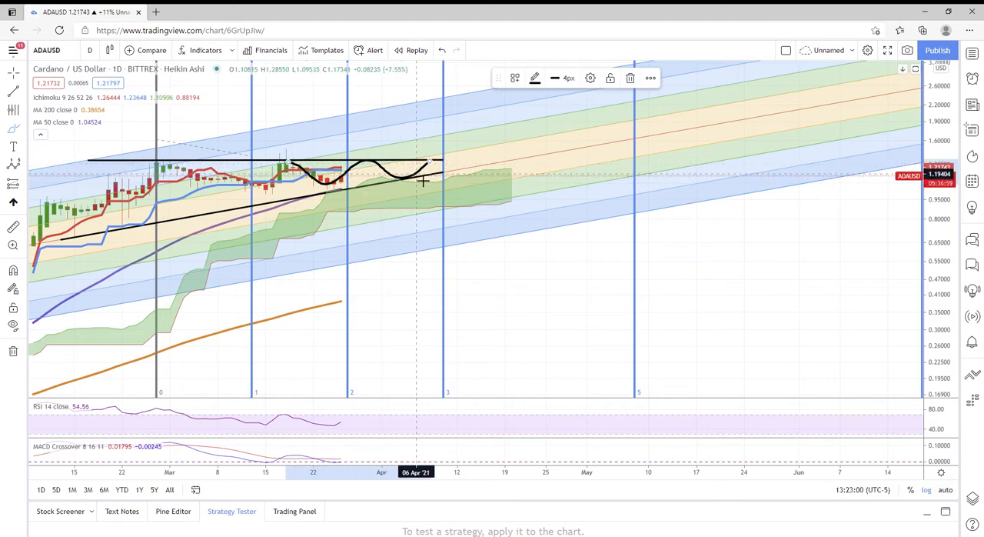
mouse_move(391, 170)
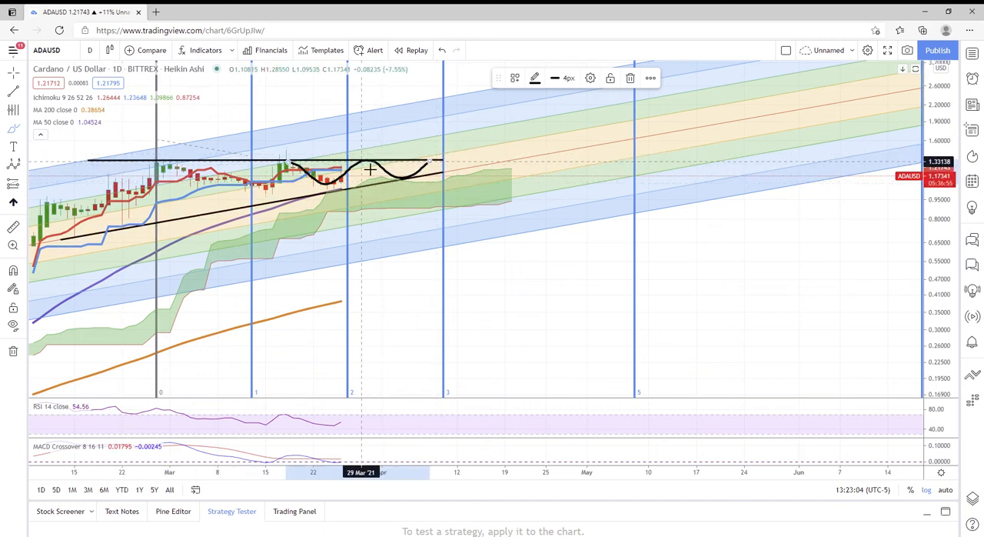
mouse_move(377, 169)
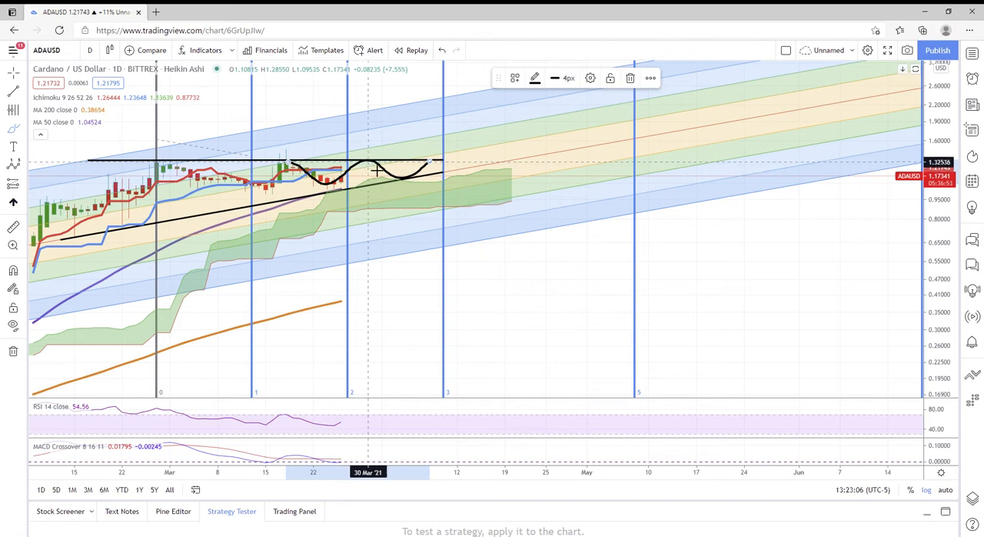
mouse_move(415, 184)
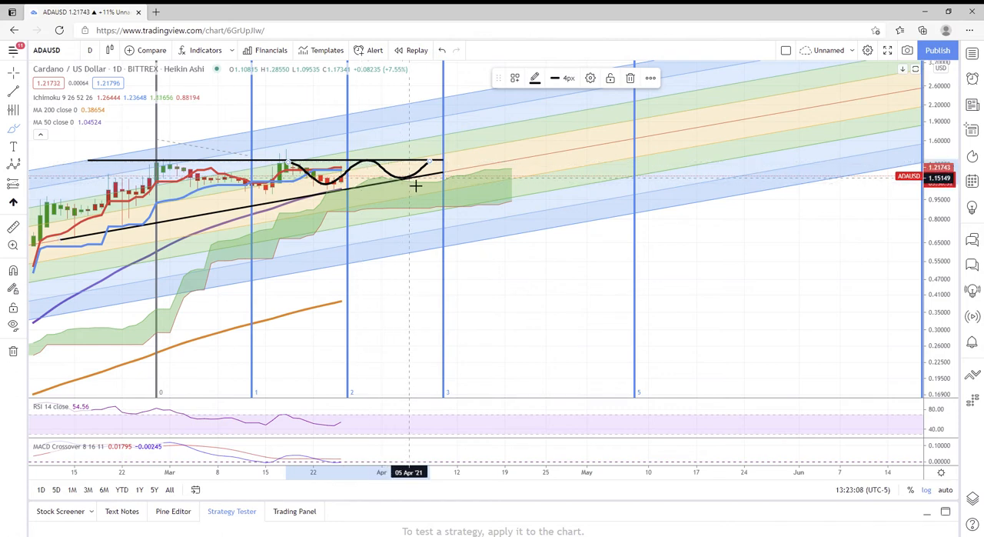
mouse_move(416, 174)
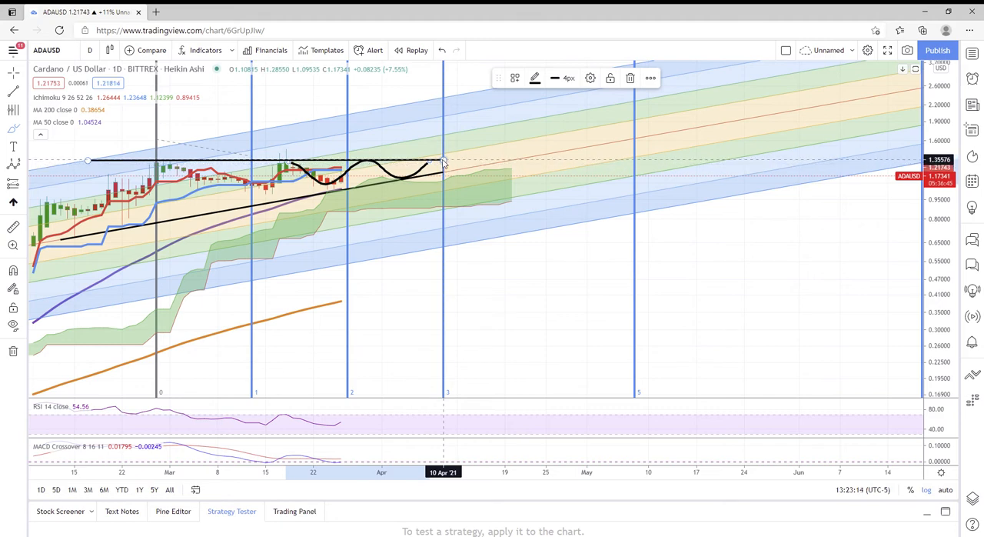
mouse_move(372, 166)
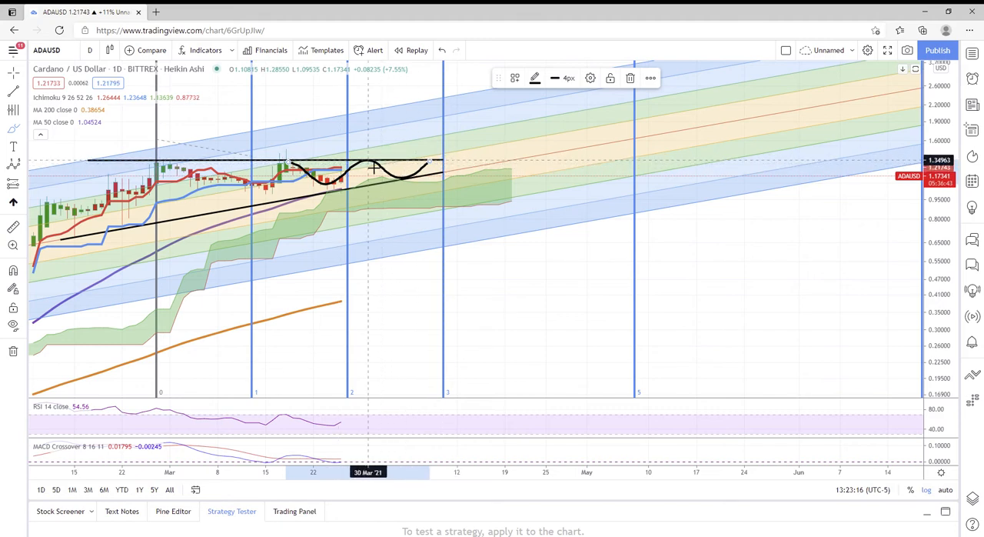
mouse_move(375, 169)
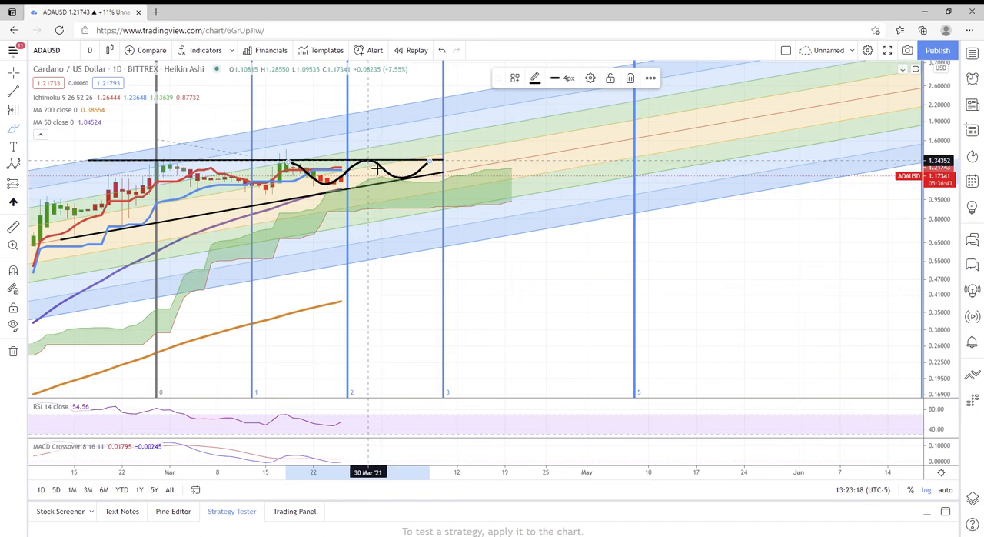
mouse_move(403, 152)
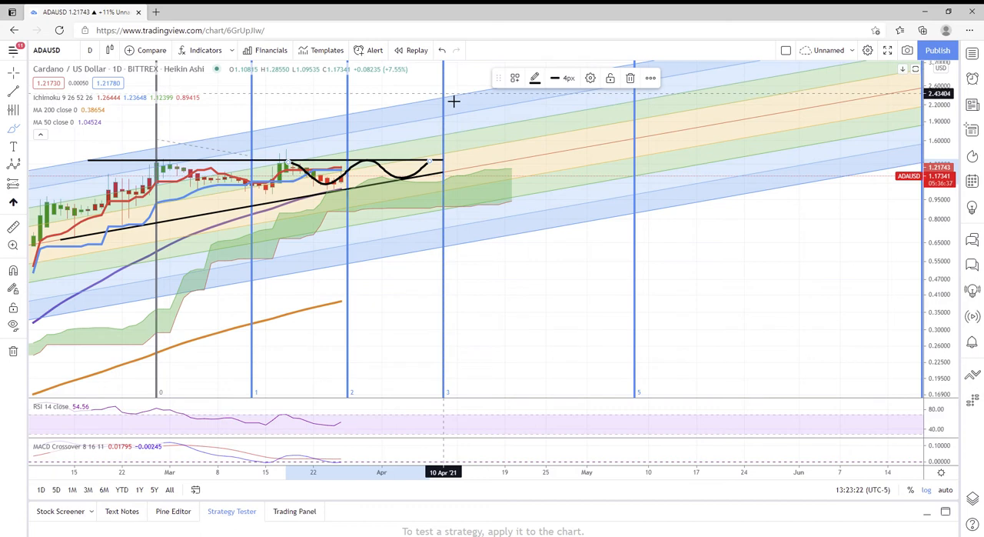
mouse_move(473, 178)
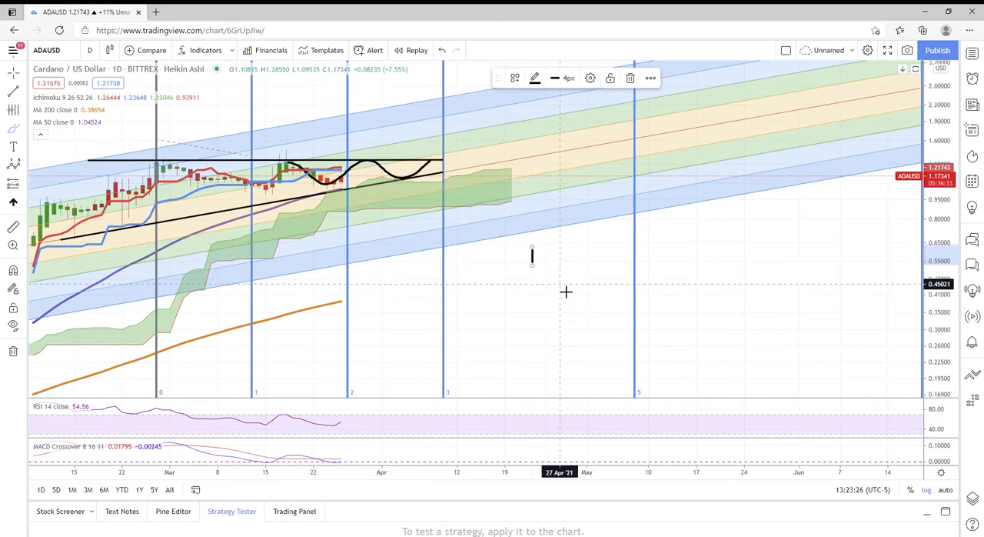
left_click(926, 489)
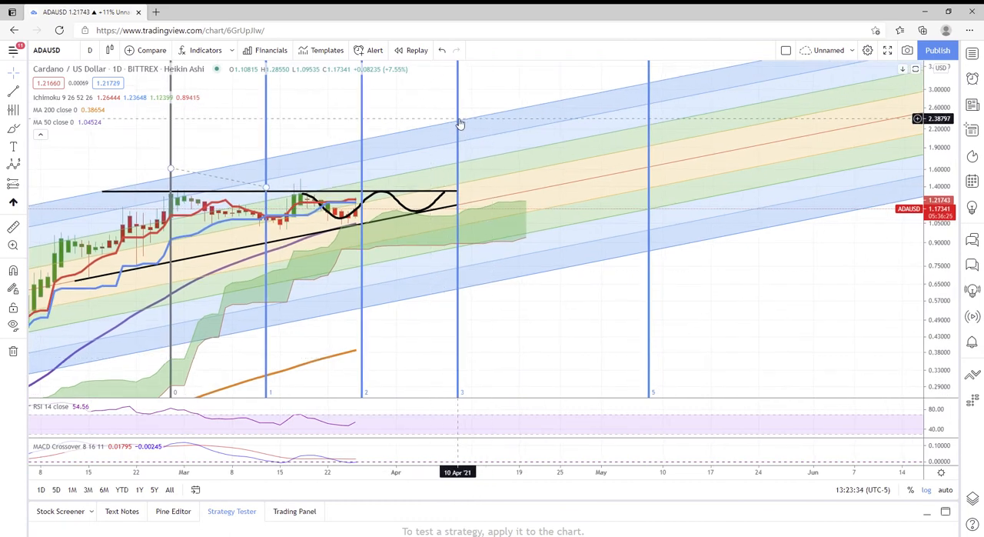
mouse_move(449, 129)
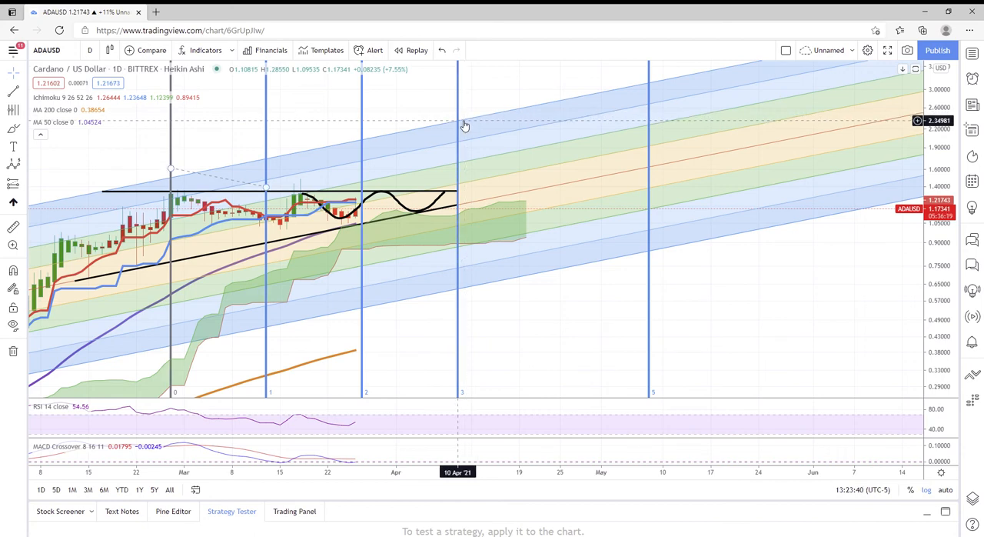
mouse_move(475, 123)
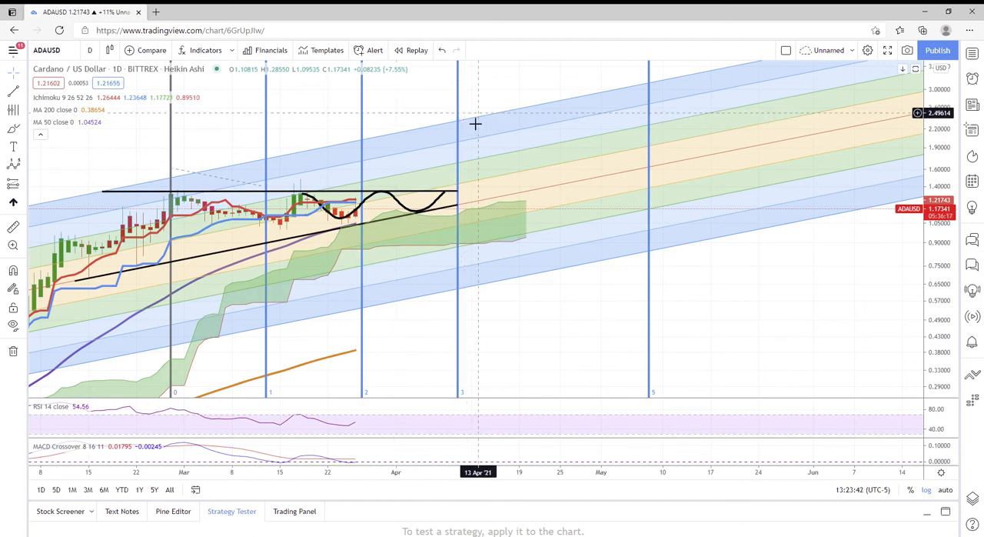
mouse_move(412, 139)
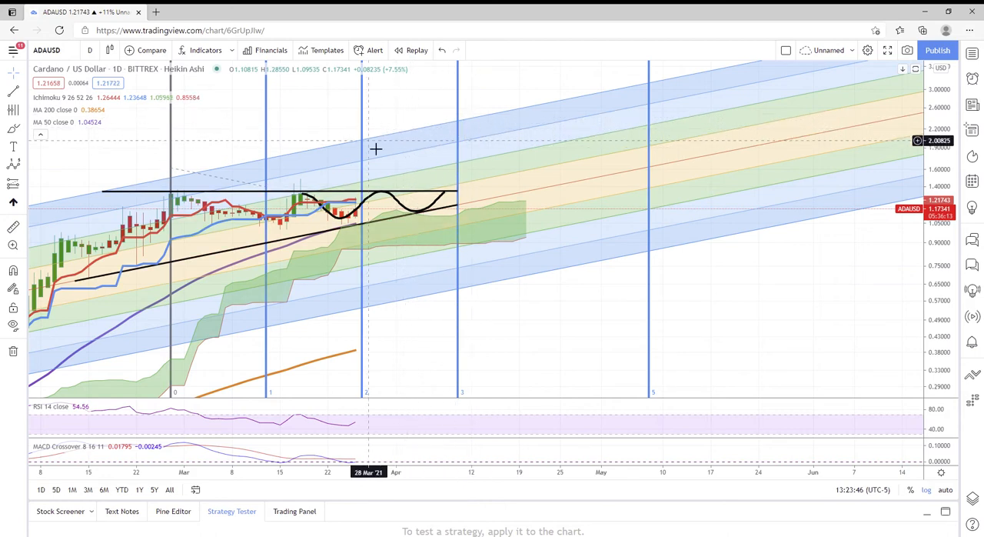
mouse_move(452, 143)
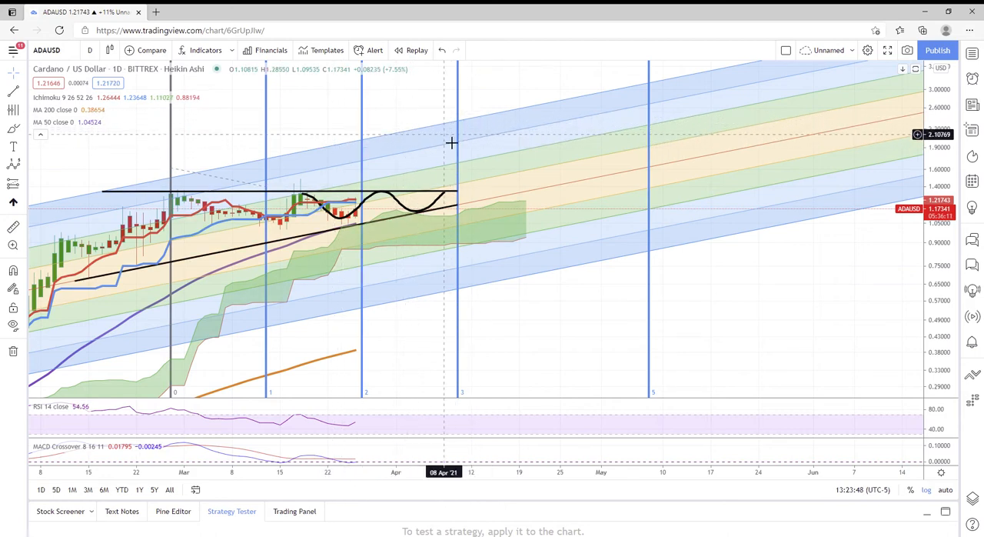
mouse_move(431, 209)
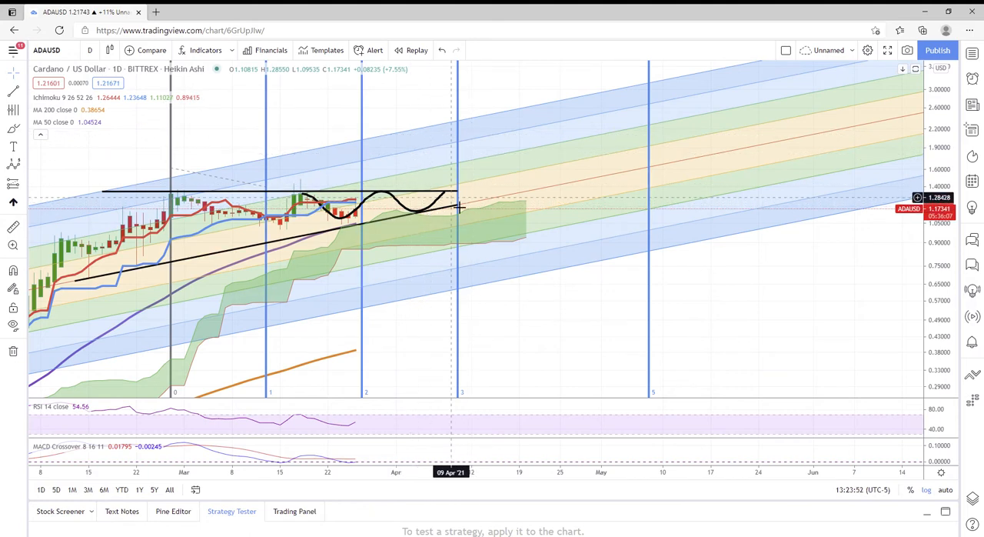
mouse_move(388, 193)
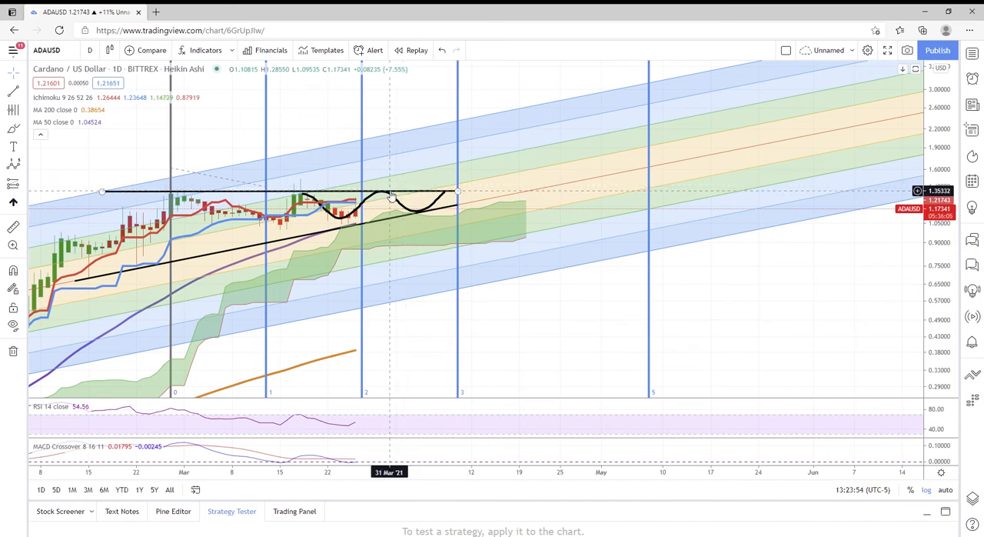
mouse_move(361, 190)
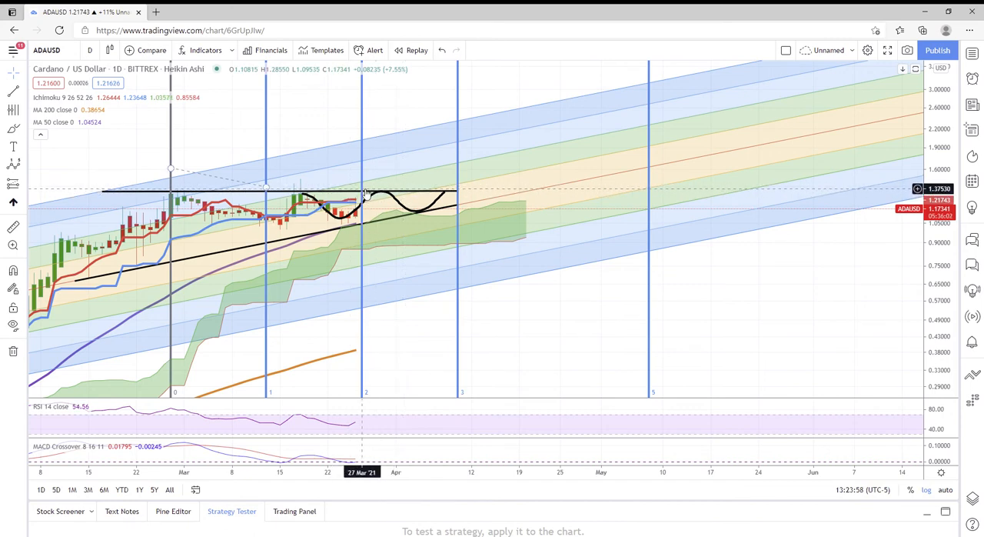
mouse_move(439, 146)
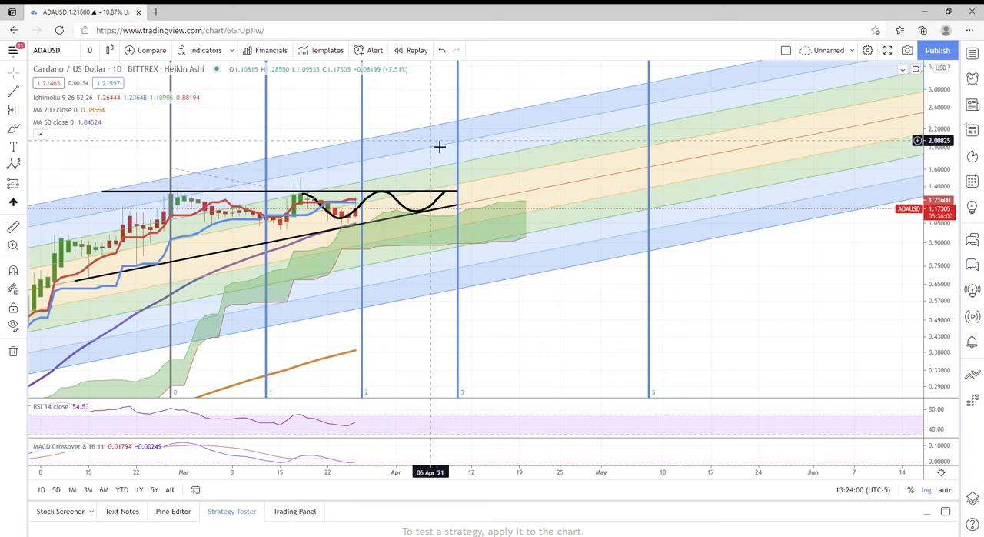
mouse_move(468, 126)
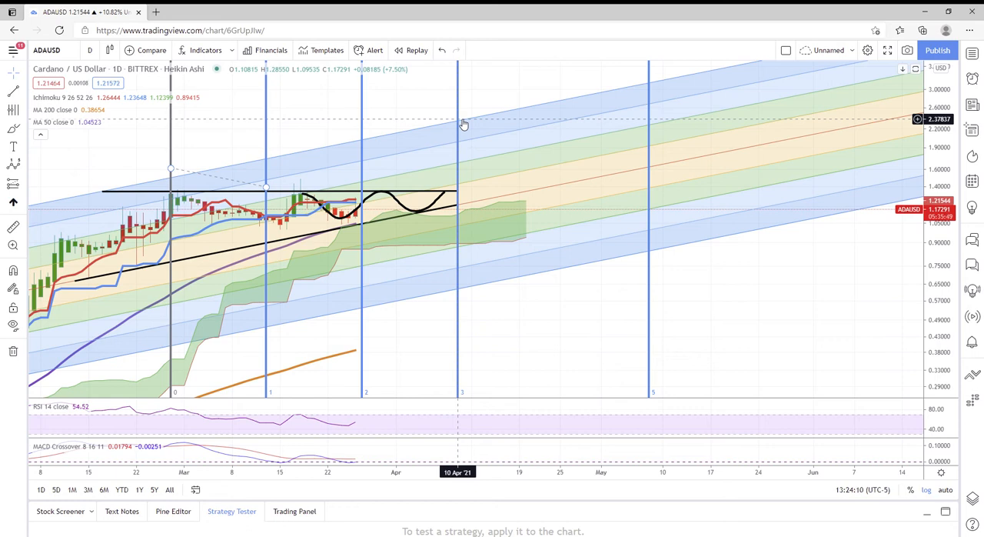
mouse_move(521, 137)
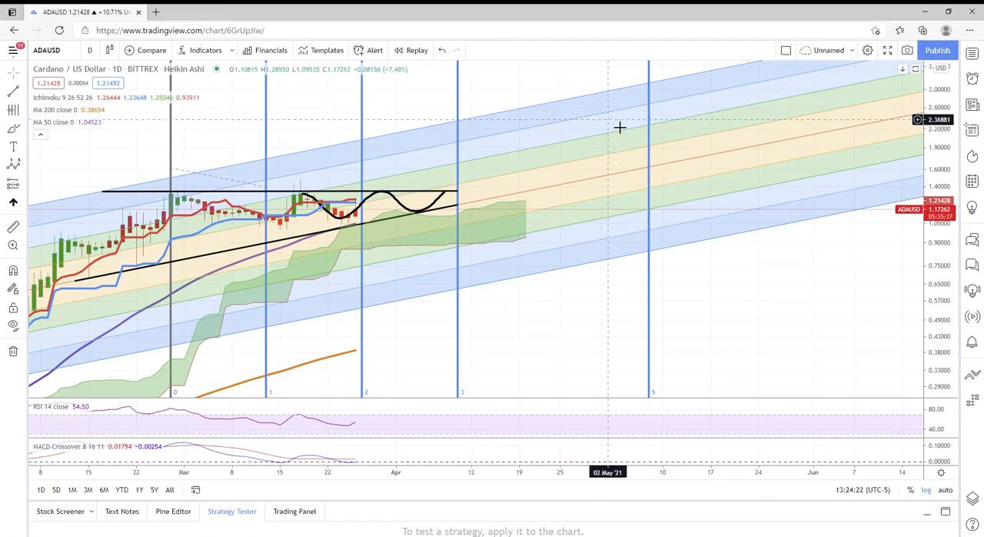
mouse_move(649, 89)
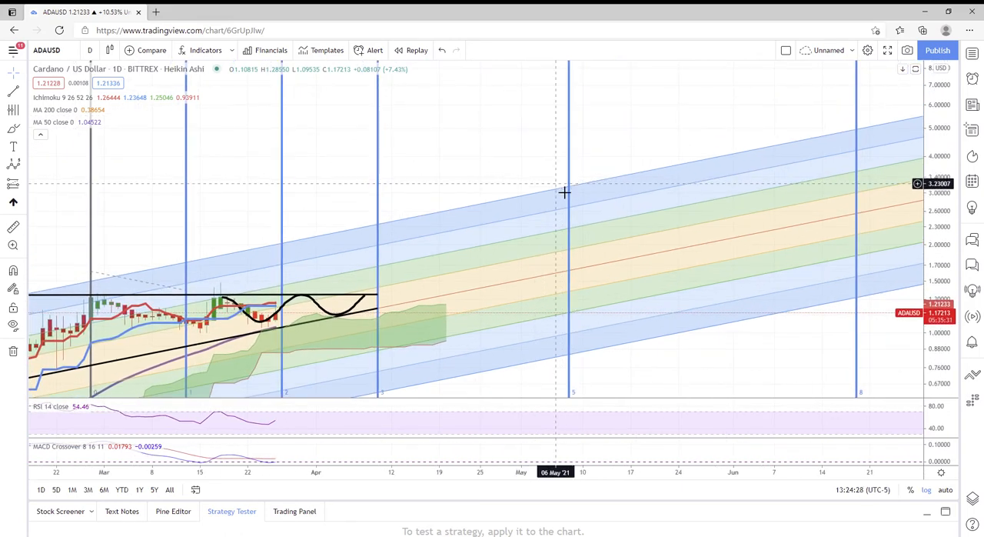
mouse_move(569, 191)
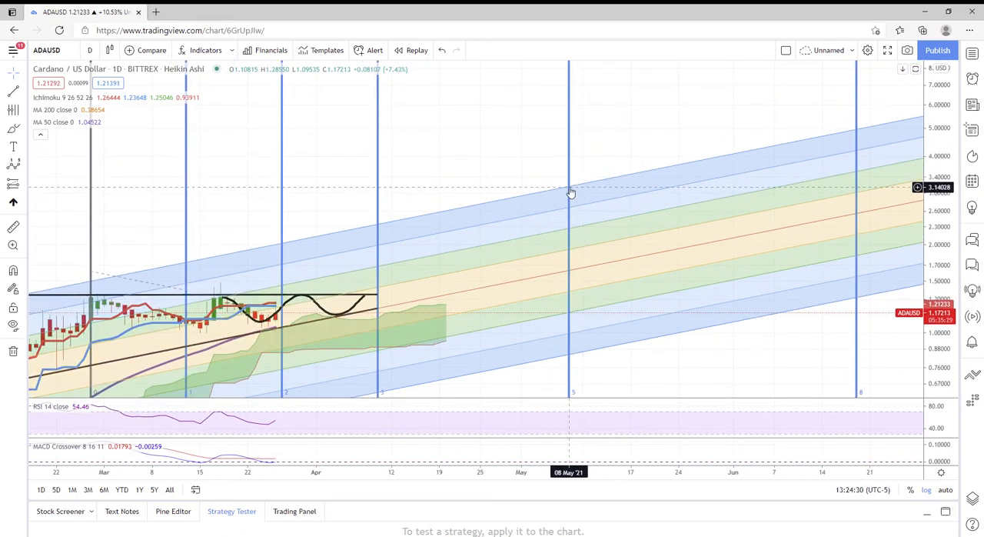
mouse_move(582, 190)
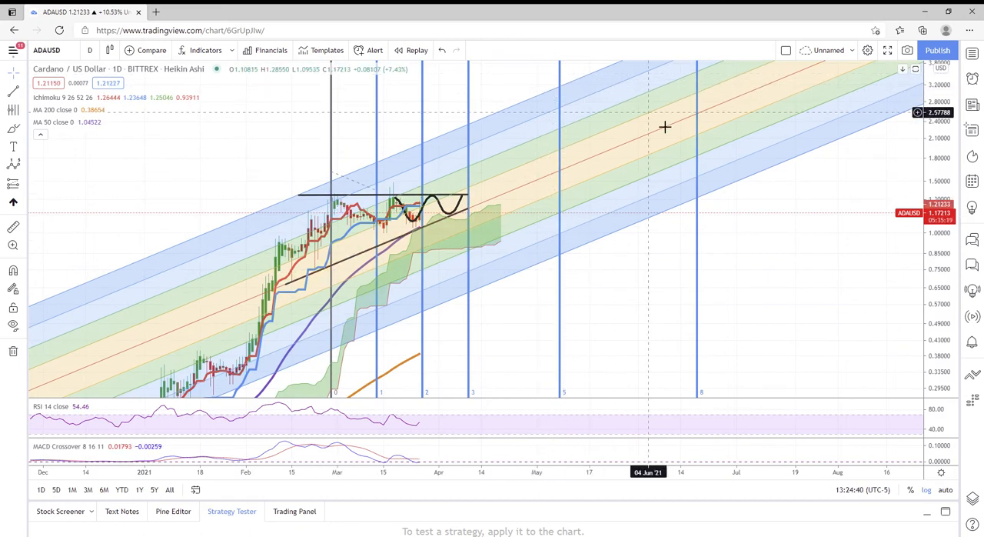
mouse_move(667, 261)
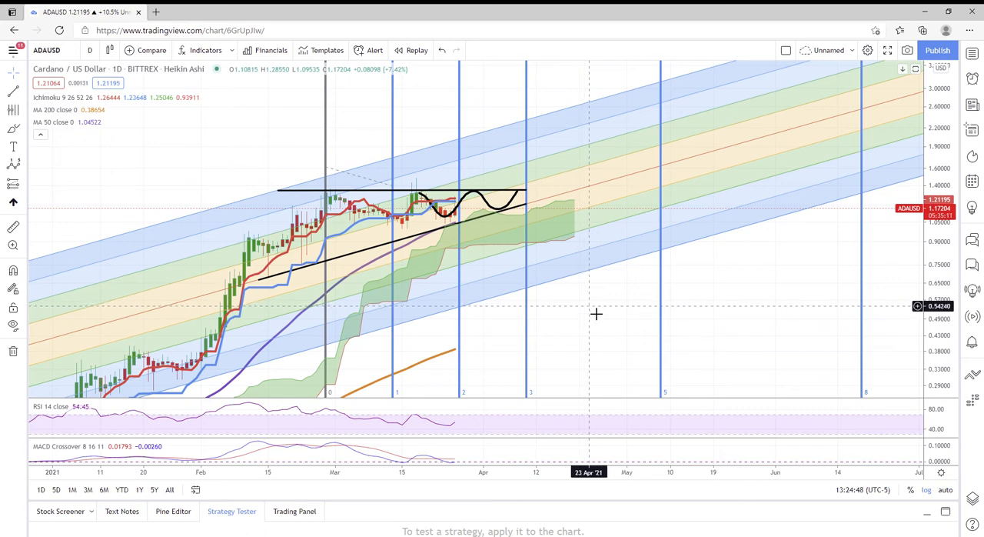
mouse_move(317, 188)
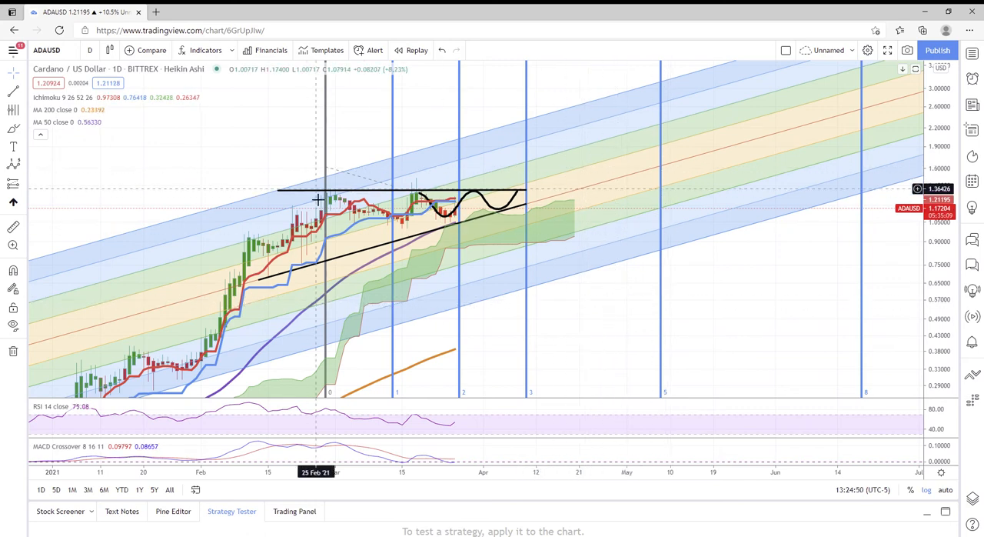
mouse_move(788, 166)
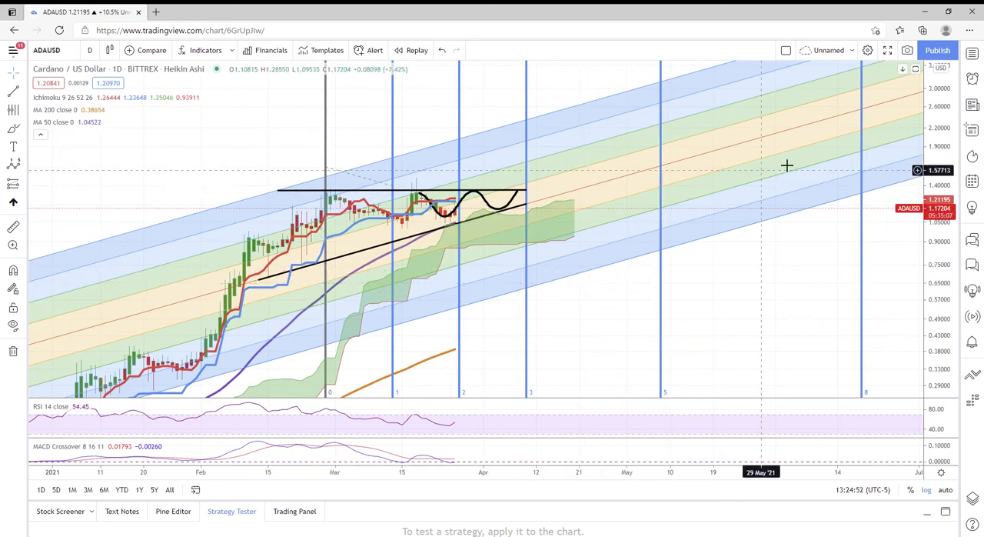
mouse_move(473, 135)
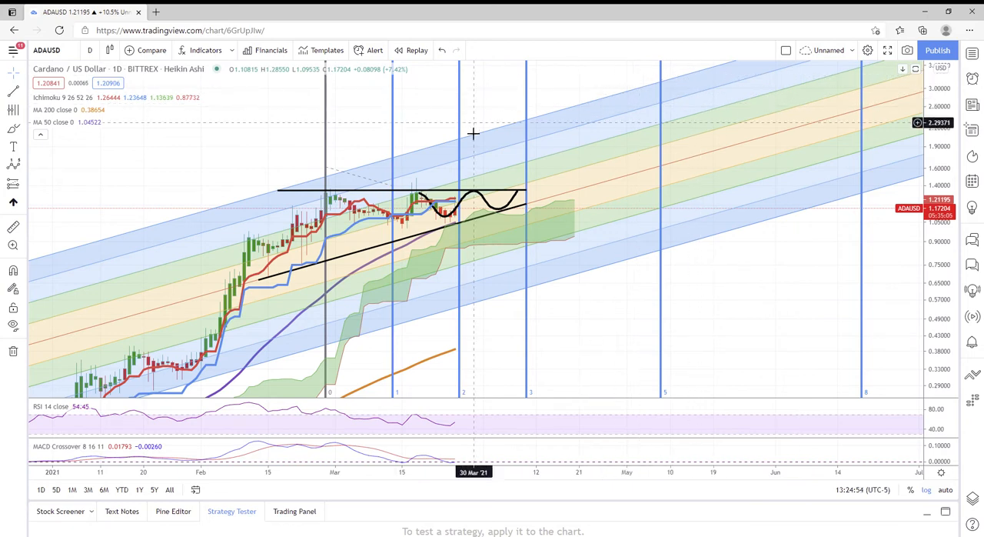
mouse_move(639, 129)
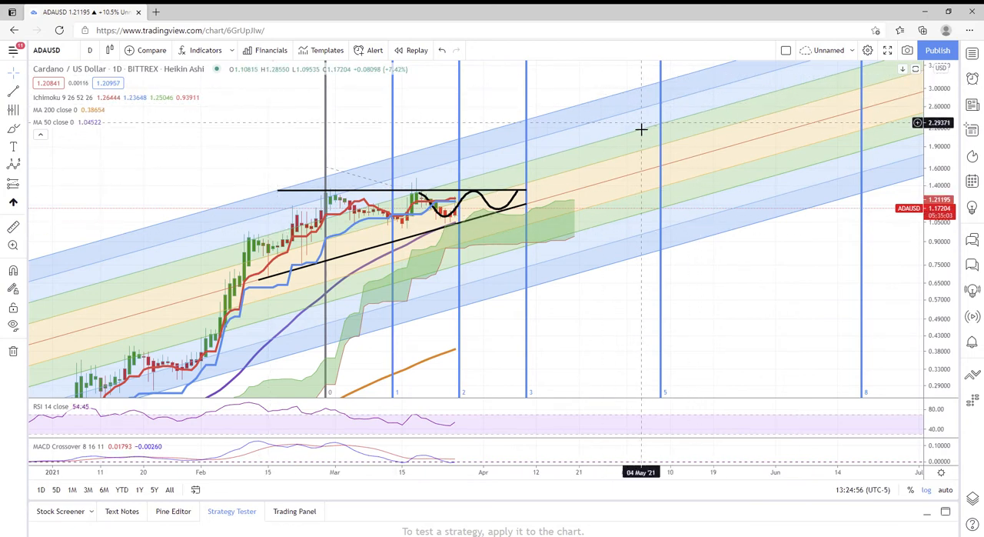
mouse_move(300, 187)
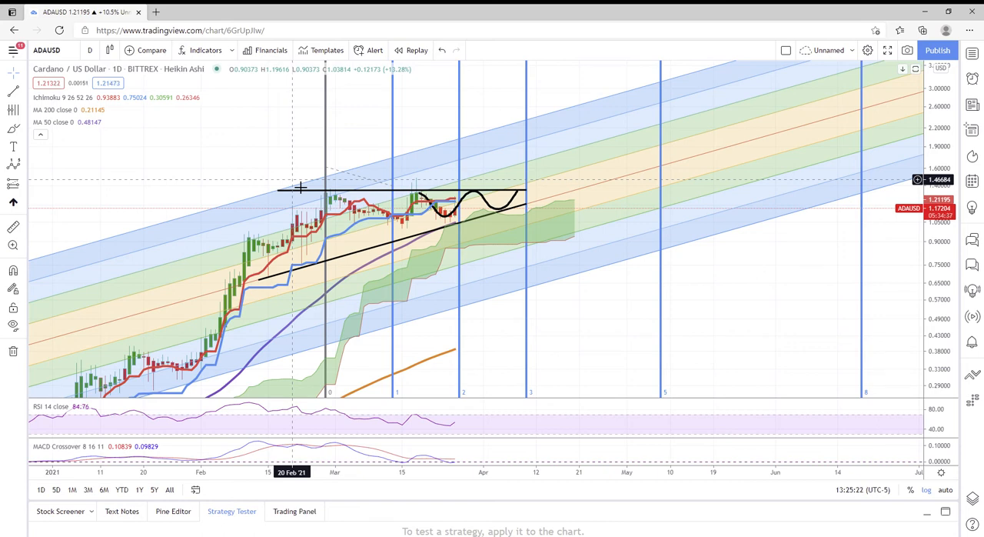
mouse_move(292, 148)
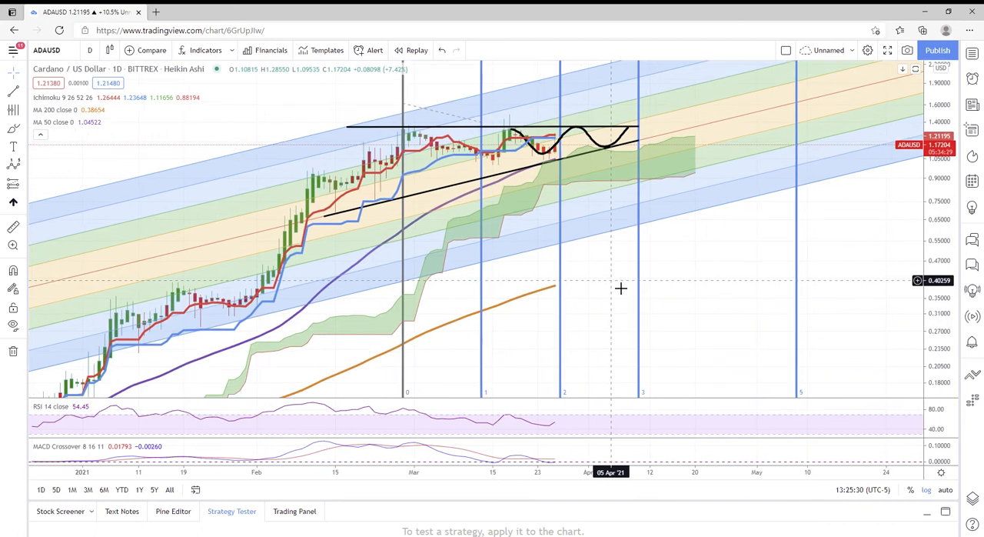
mouse_move(295, 299)
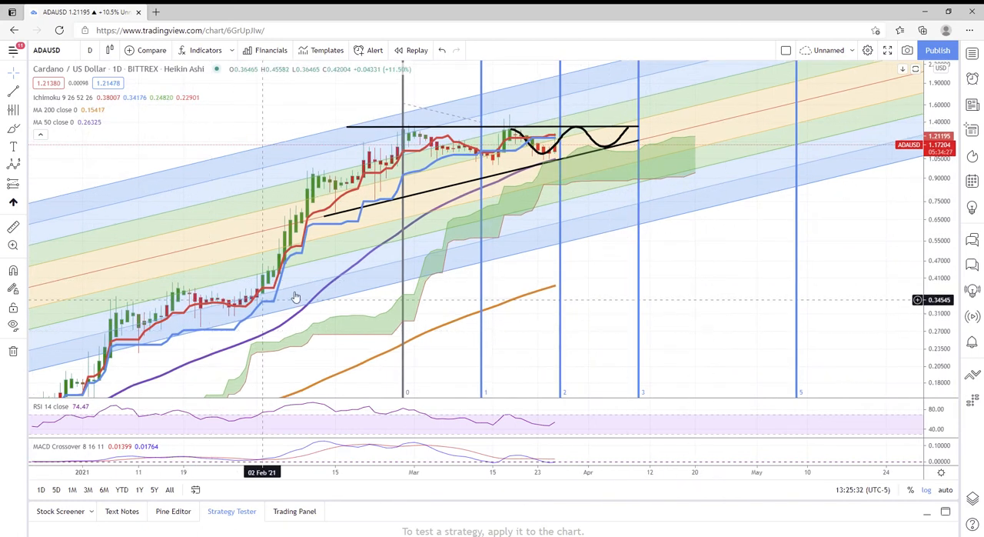
mouse_move(575, 123)
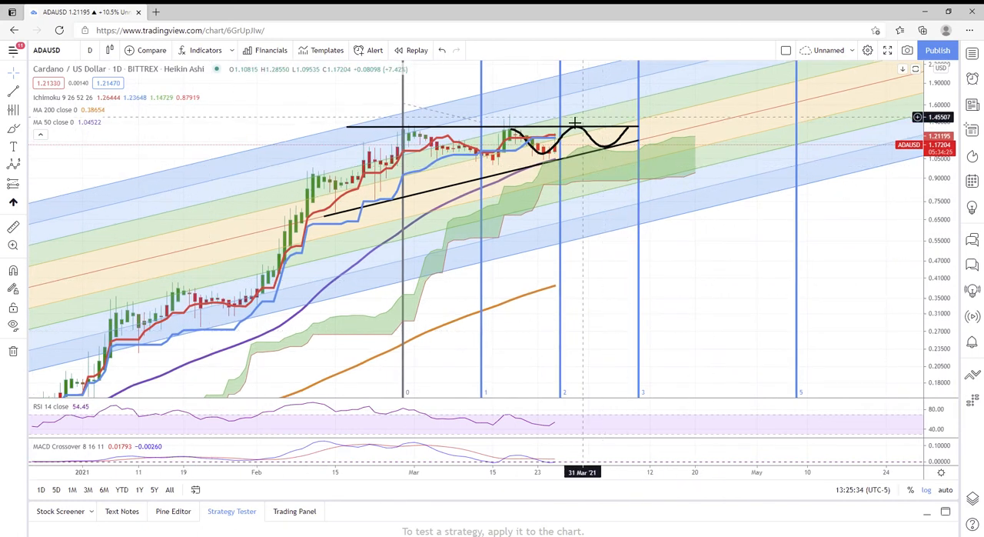
mouse_move(602, 132)
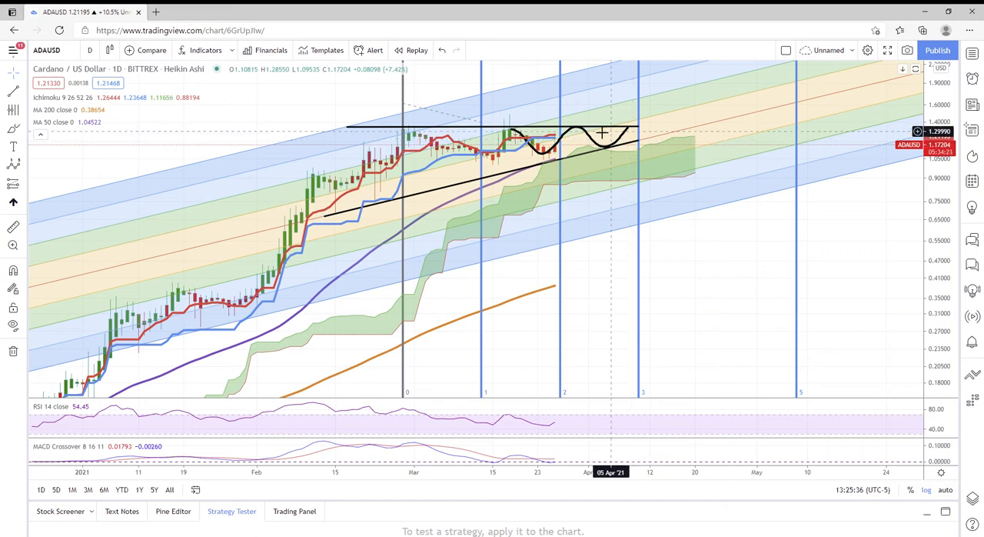
mouse_move(348, 106)
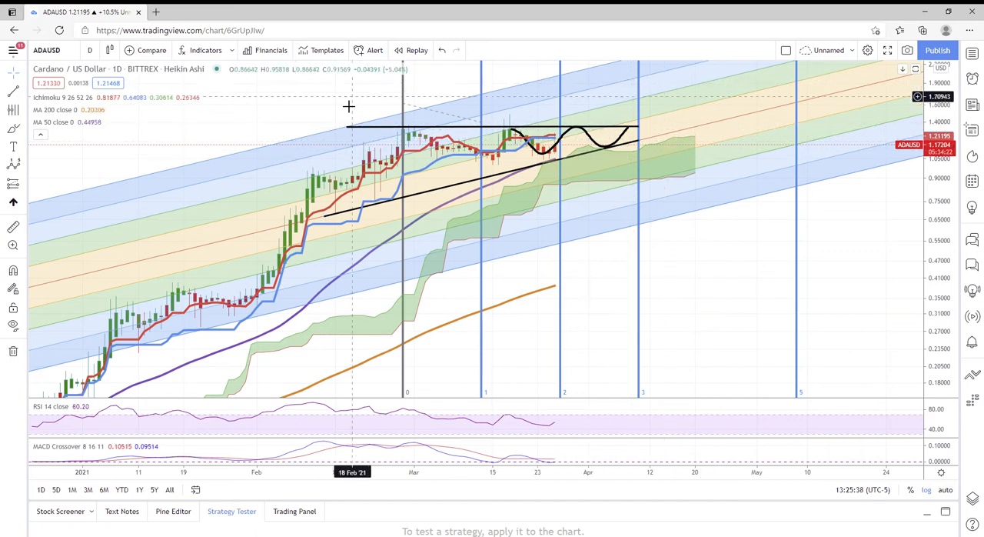
mouse_move(293, 280)
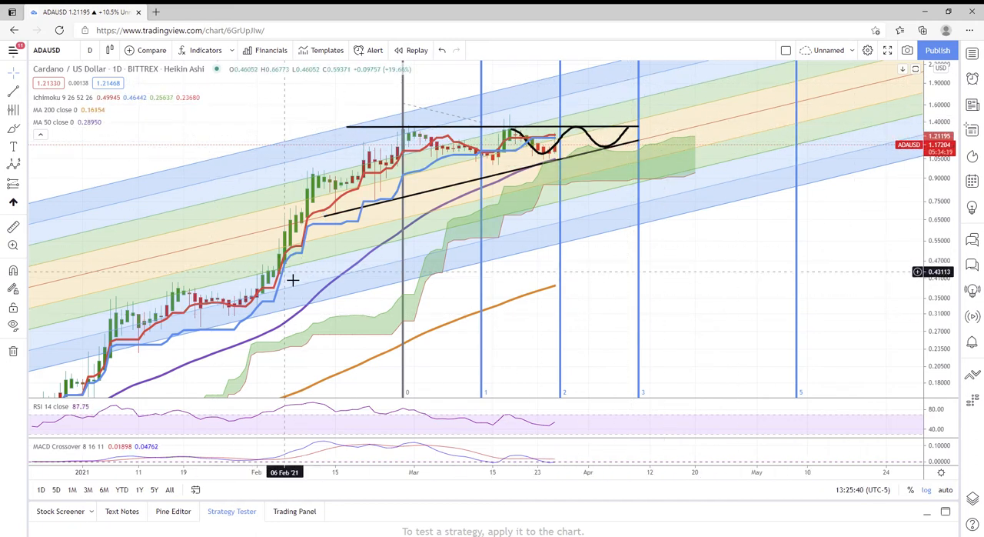
mouse_move(728, 234)
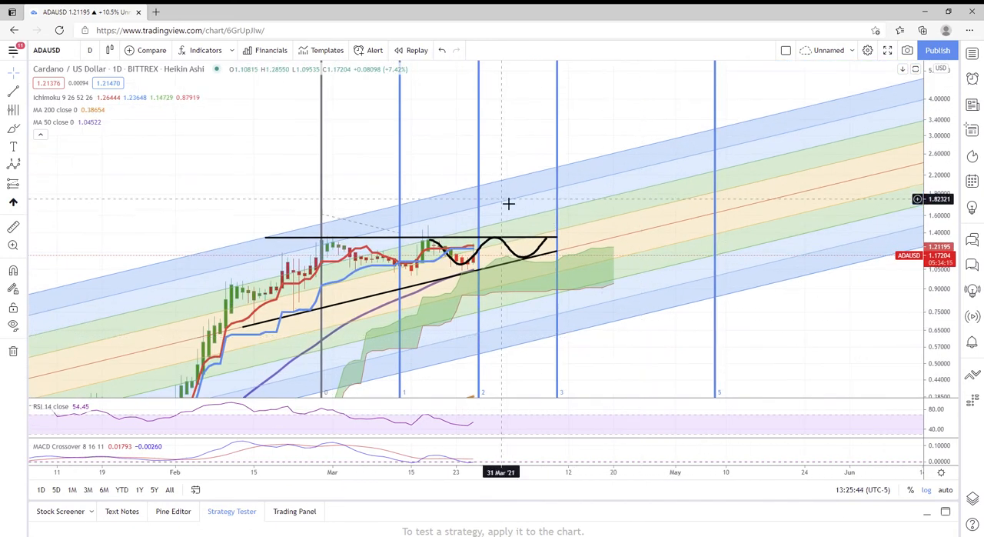
mouse_move(399, 234)
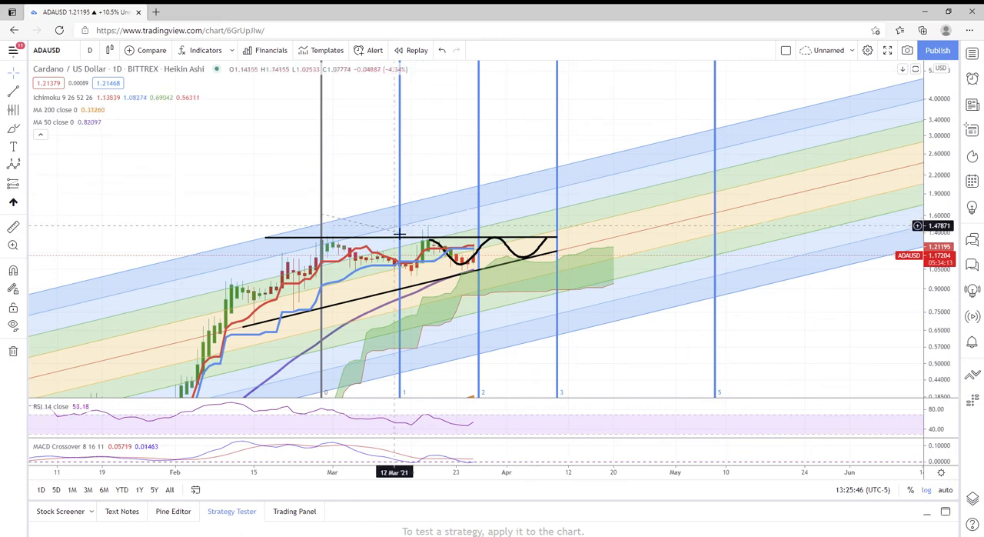
mouse_move(569, 170)
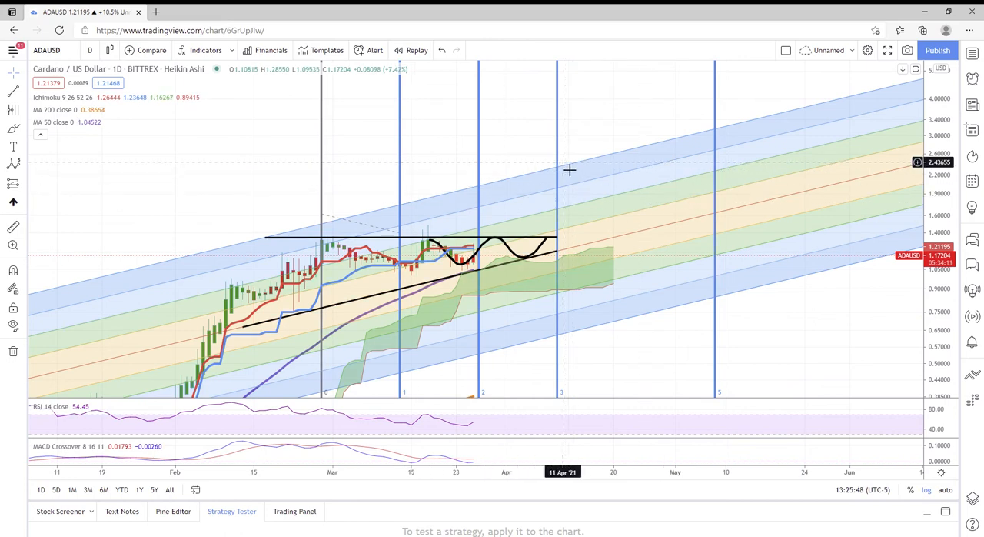
mouse_move(732, 363)
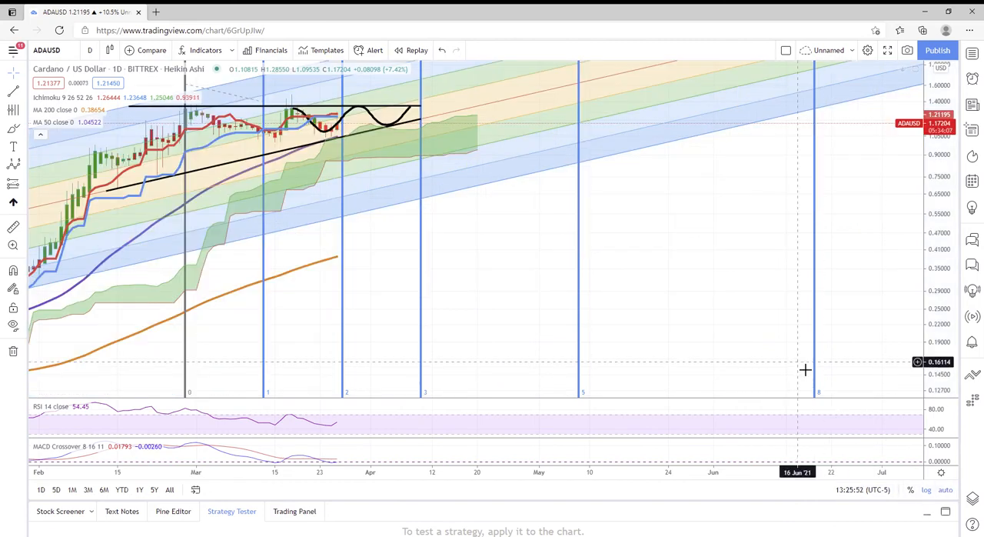
mouse_move(765, 288)
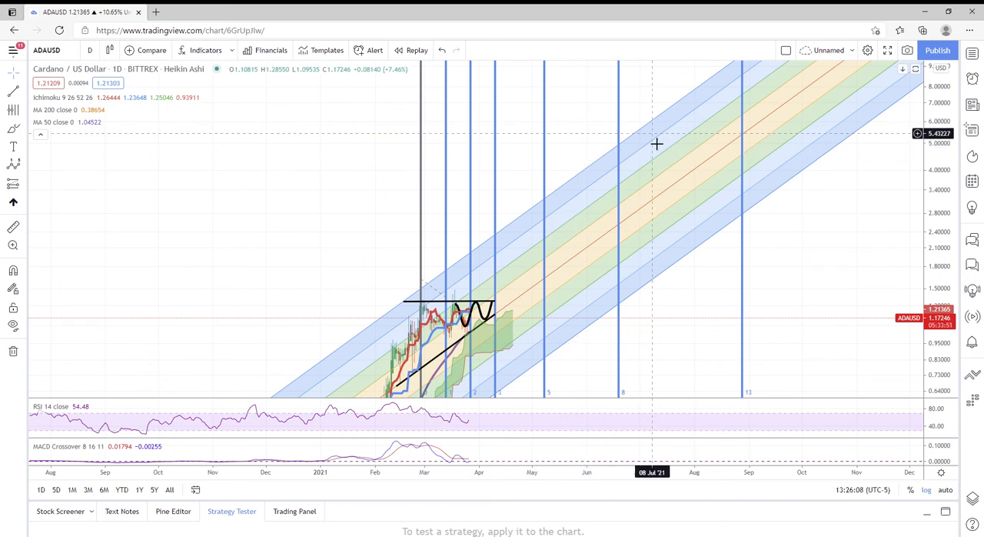
mouse_move(621, 151)
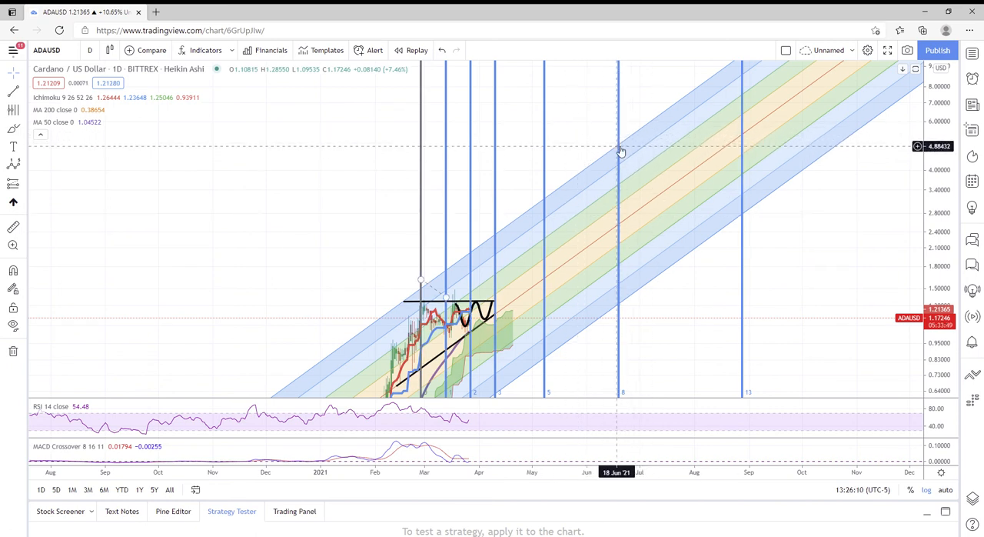
mouse_move(514, 343)
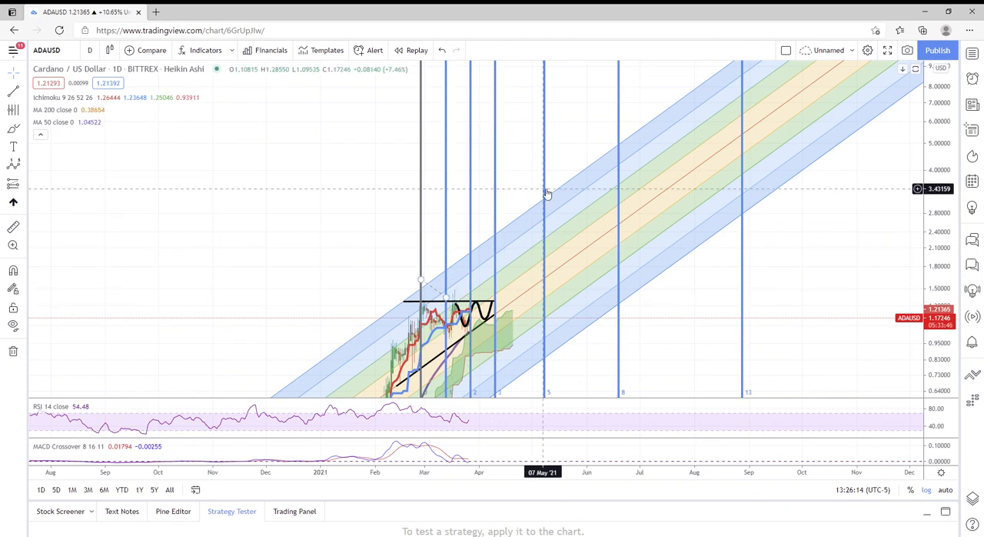
mouse_move(672, 183)
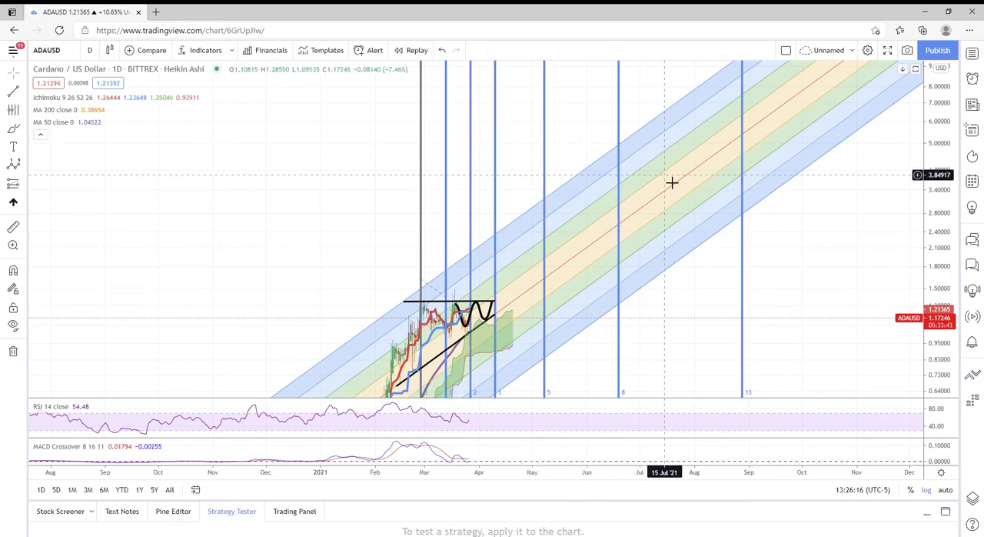
mouse_move(227, 305)
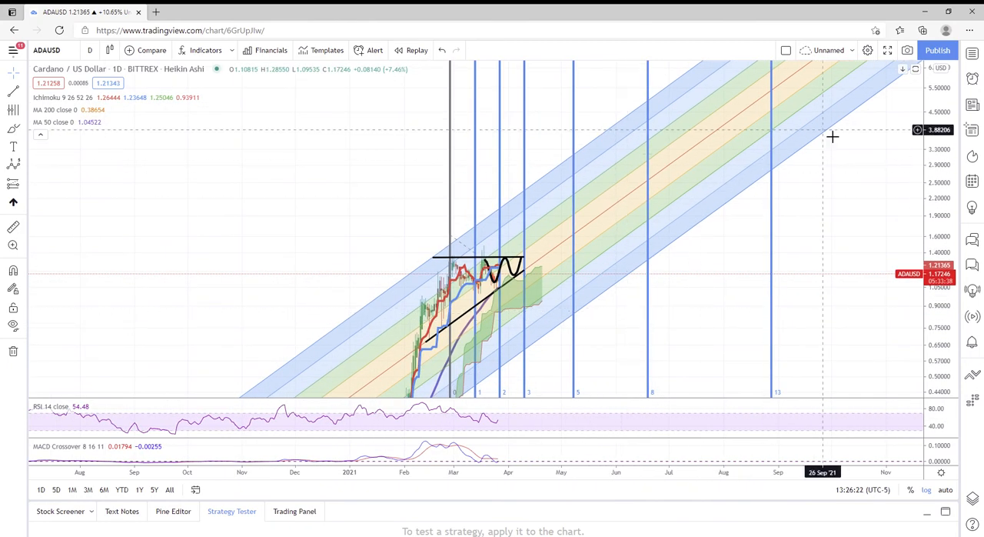
mouse_move(421, 269)
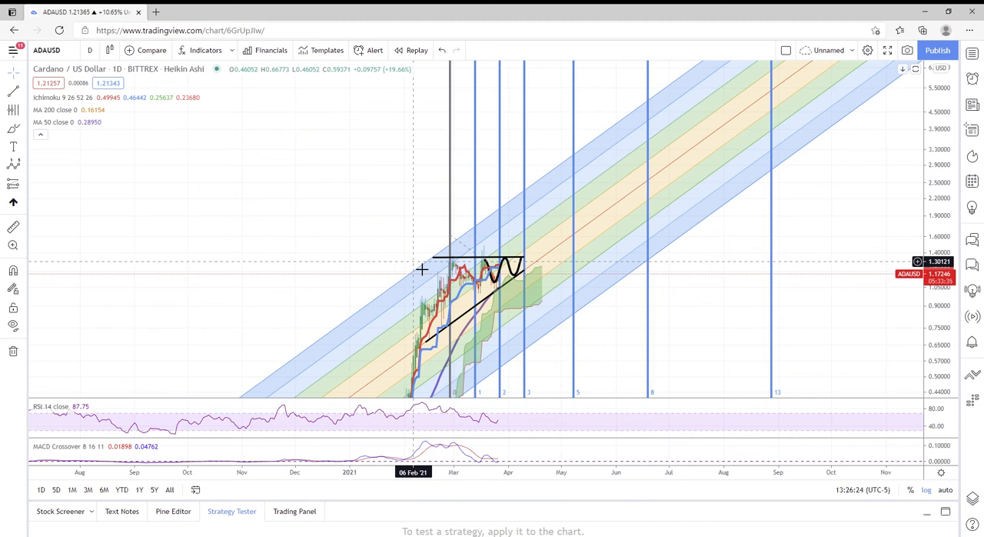
mouse_move(579, 287)
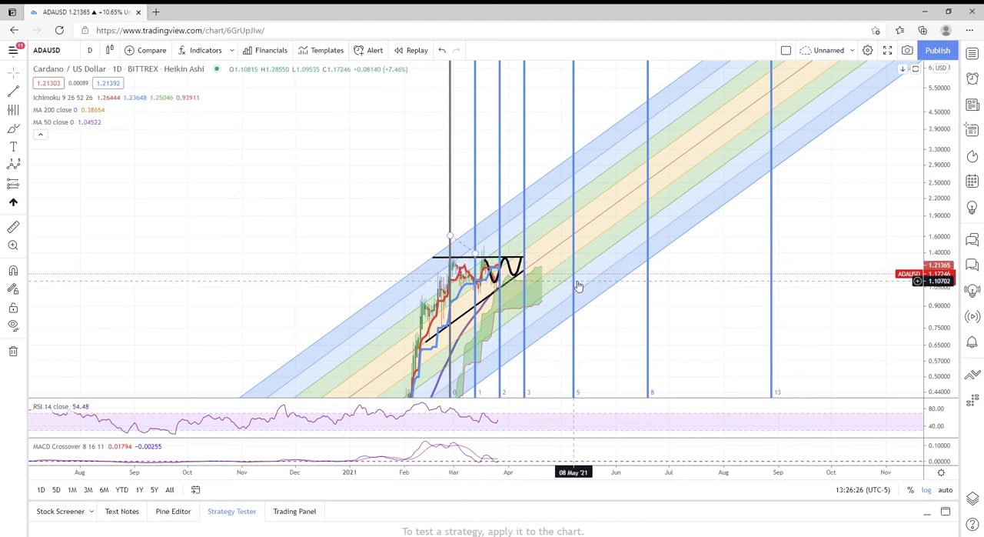
mouse_move(363, 326)
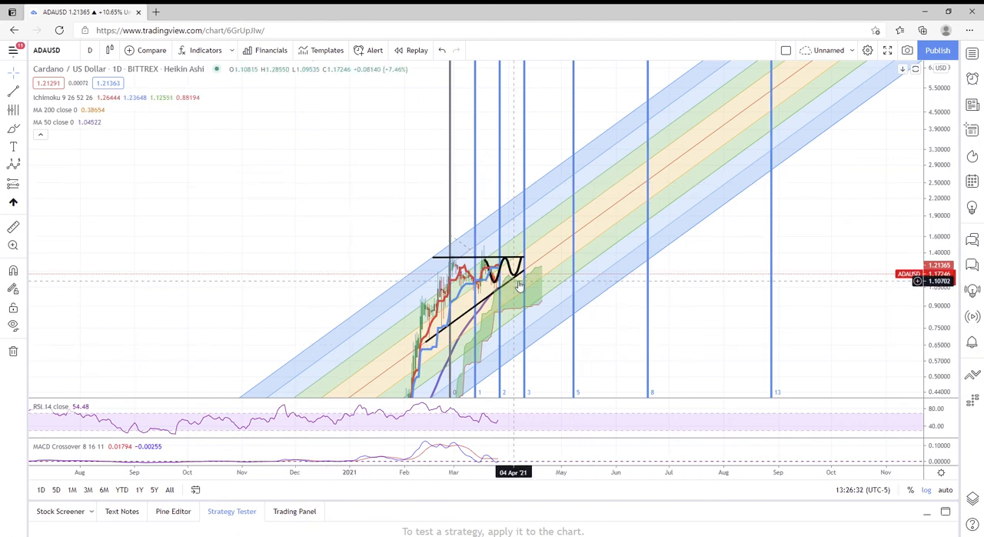
mouse_move(566, 249)
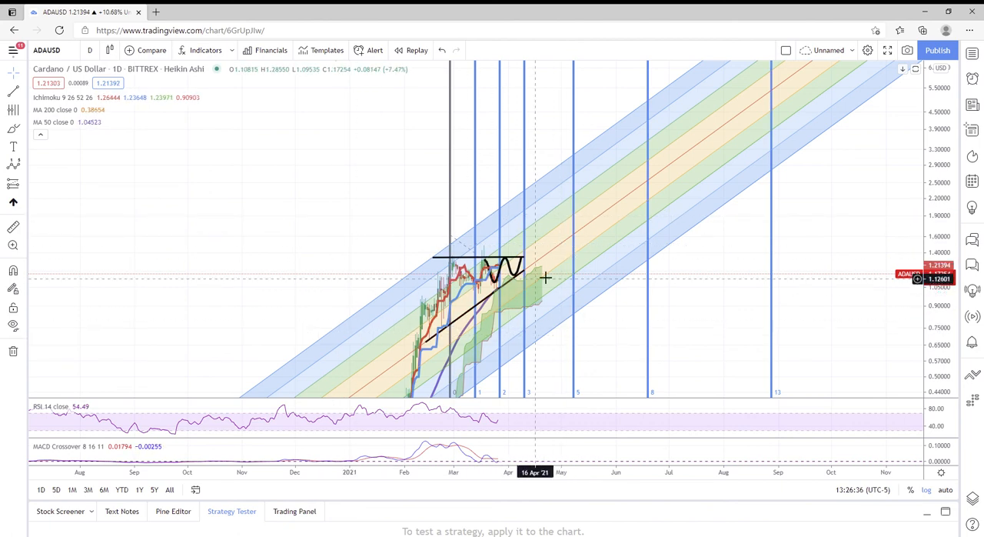
mouse_move(485, 262)
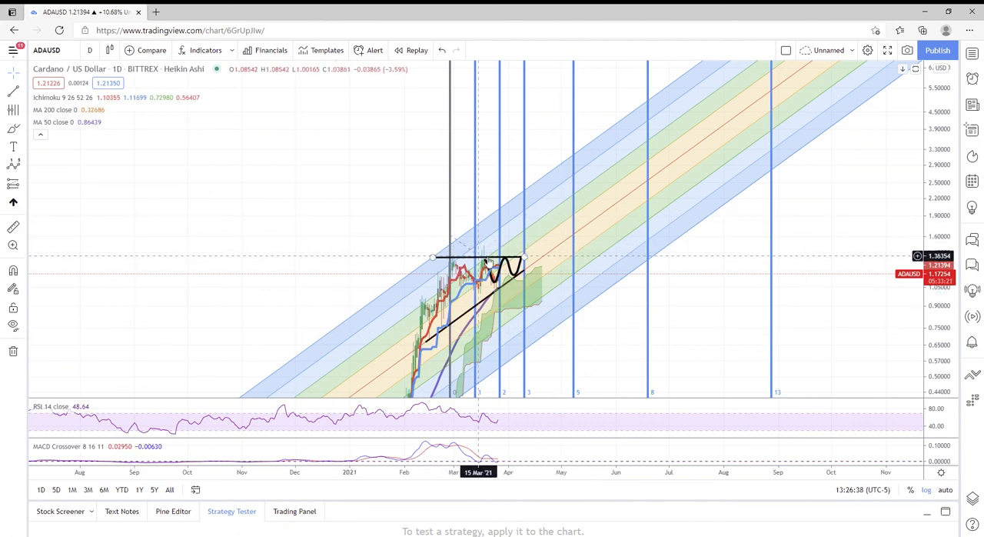
mouse_move(577, 261)
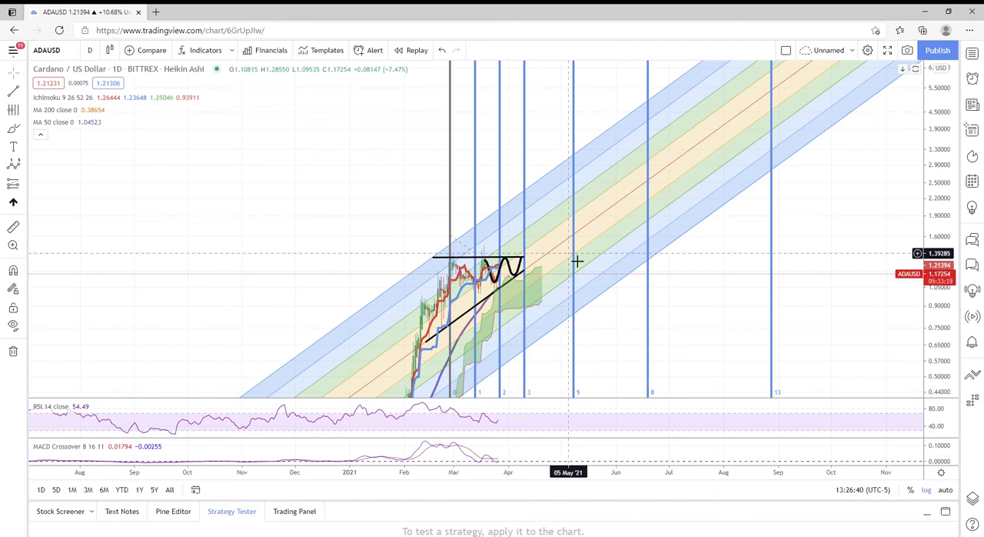
mouse_move(839, 268)
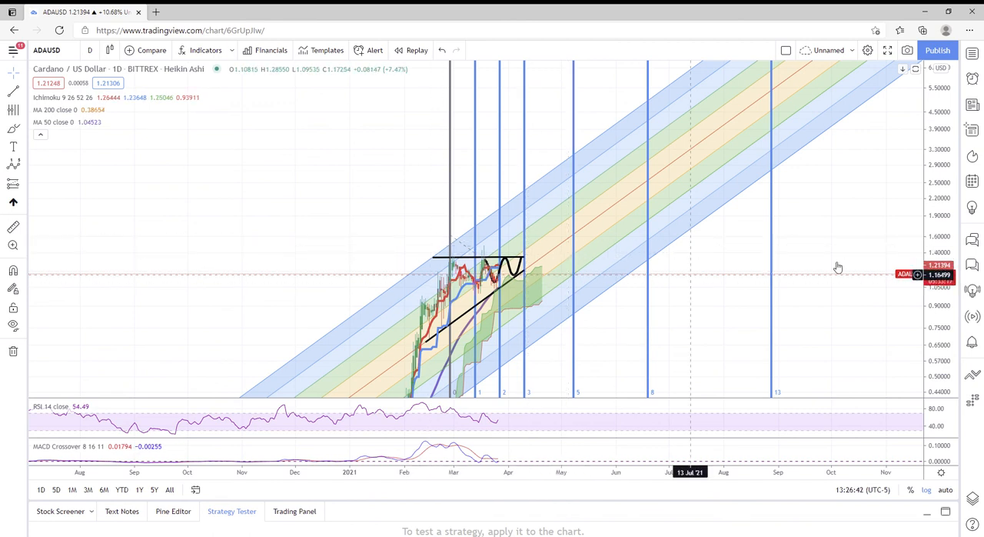